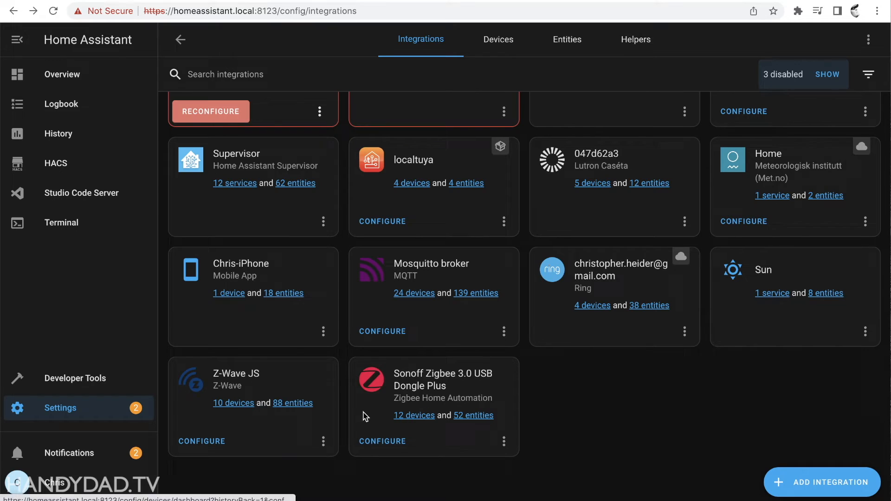
Step: View the Window Box device in the Zigbee device list, then show the WATER dashboard
left_click(414, 415)
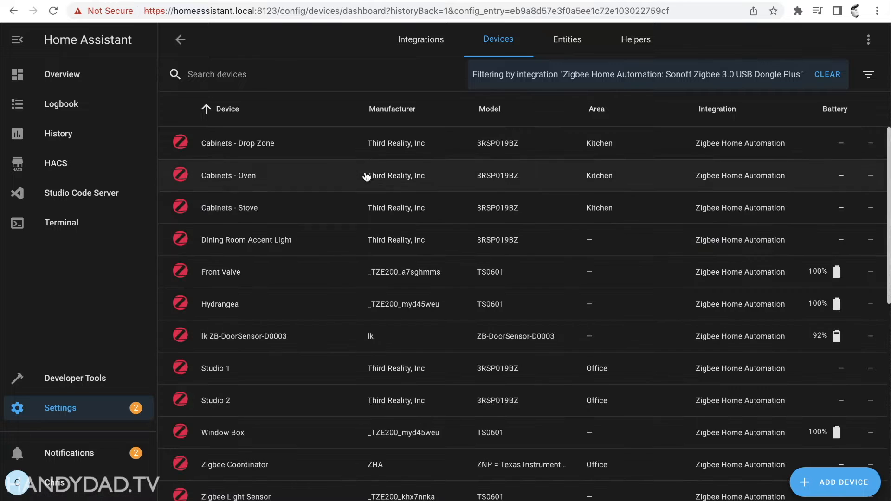
scroll("down", 3)
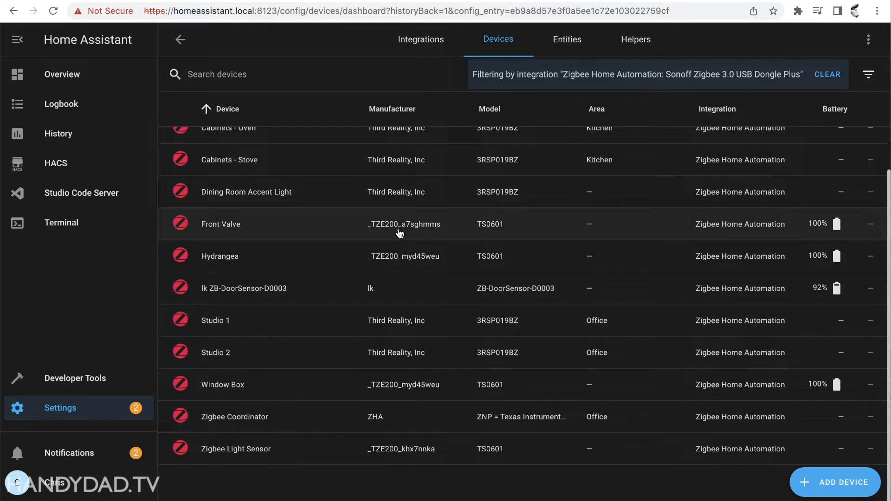
mouse_move(325, 409)
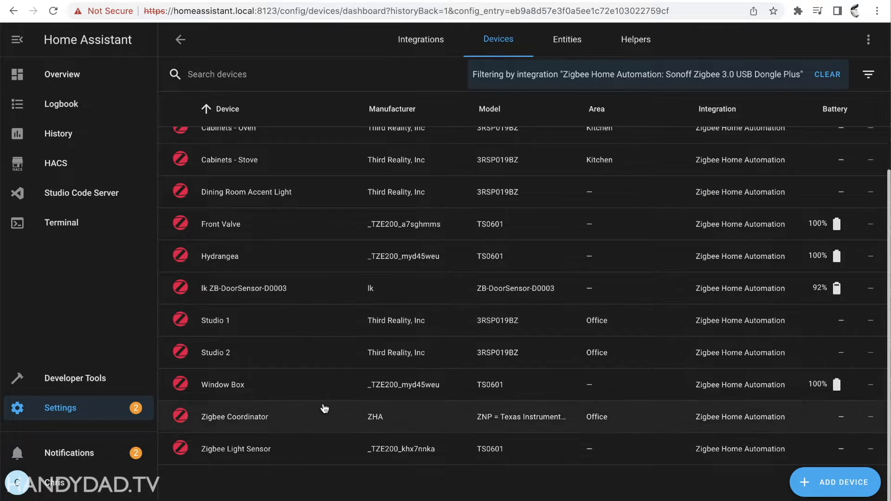
mouse_move(242, 451)
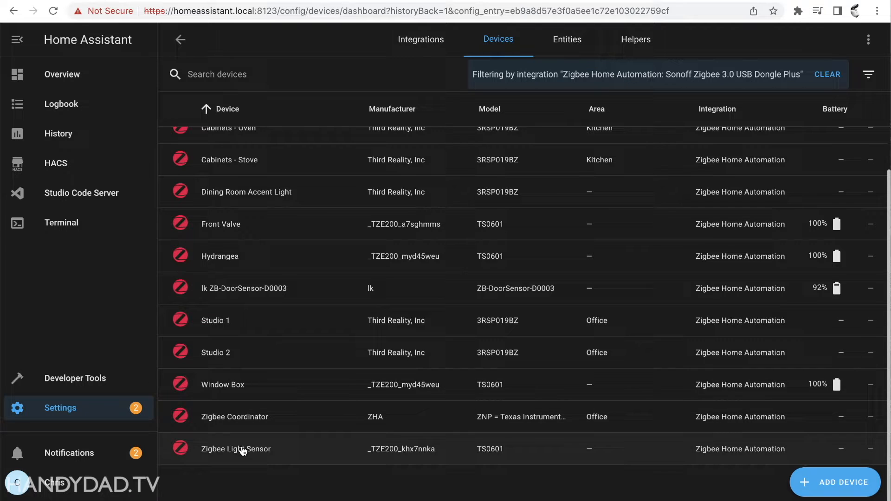
left_click(222, 384)
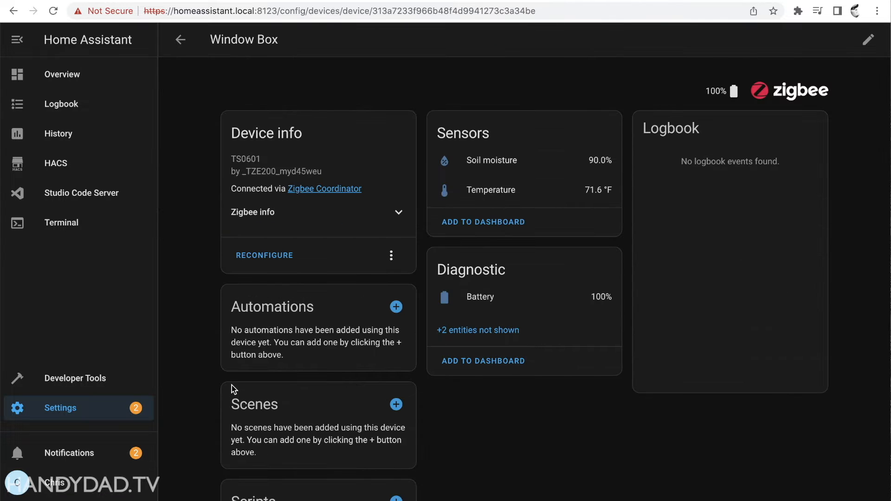
mouse_move(560, 142)
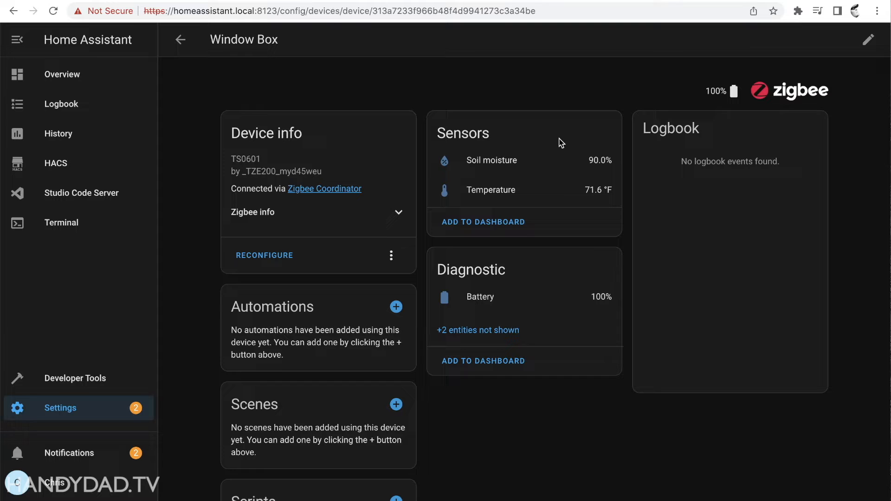
mouse_move(180, 40)
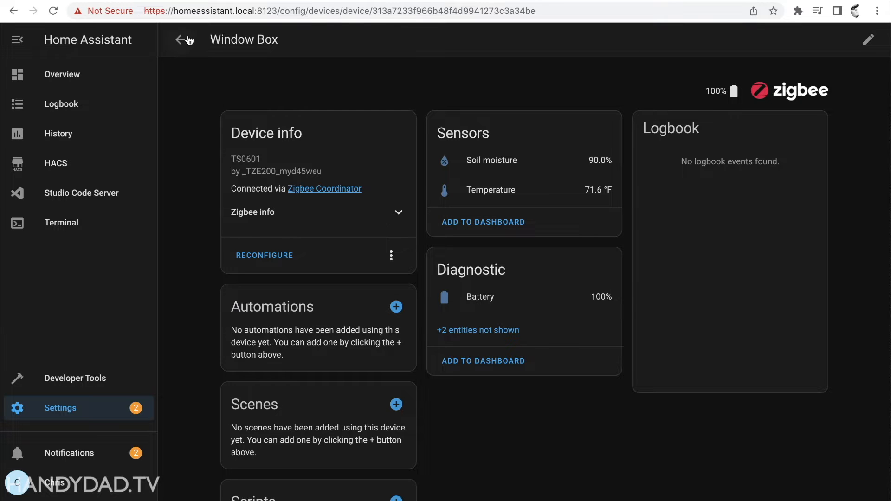
left_click(180, 40)
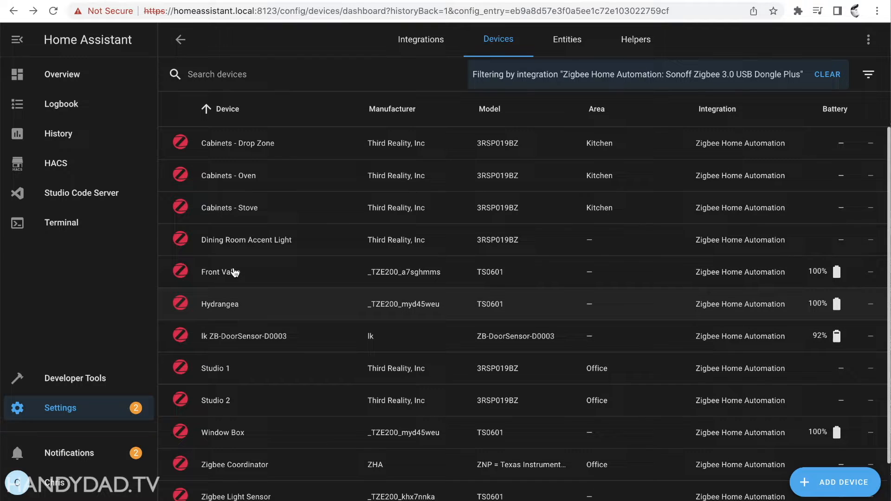
mouse_move(226, 276)
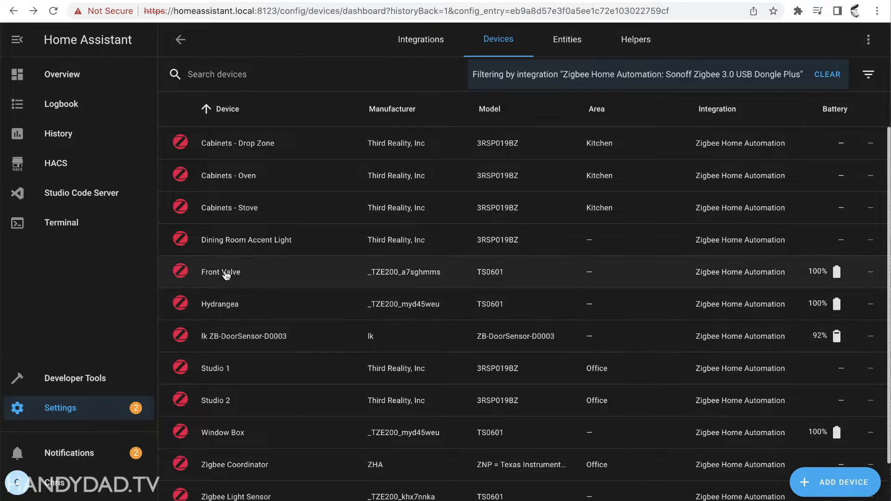
left_click(61, 74)
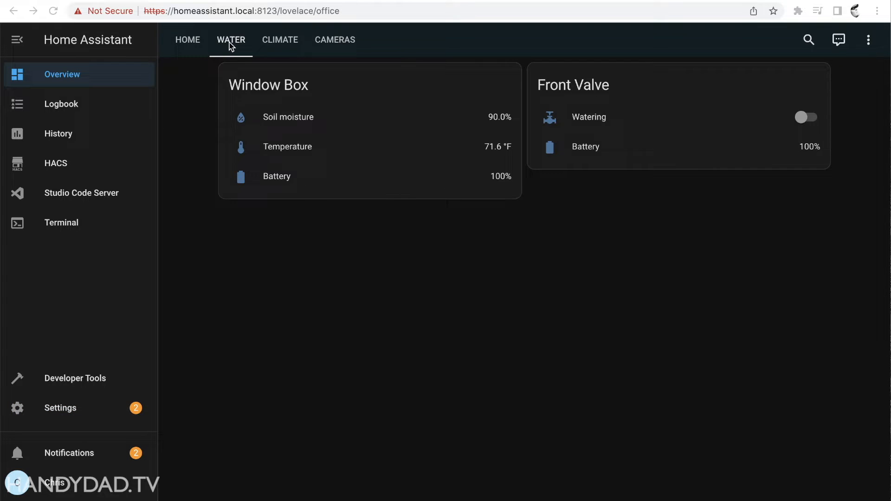
mouse_move(197, 134)
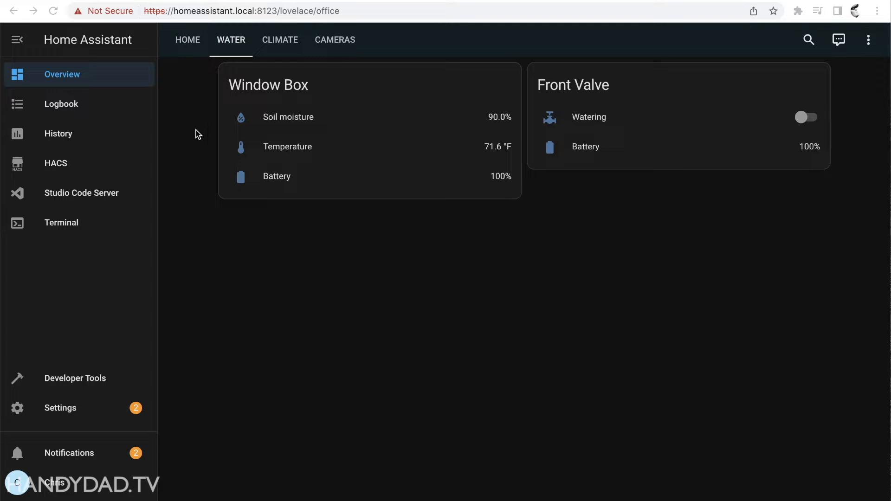
mouse_move(312, 92)
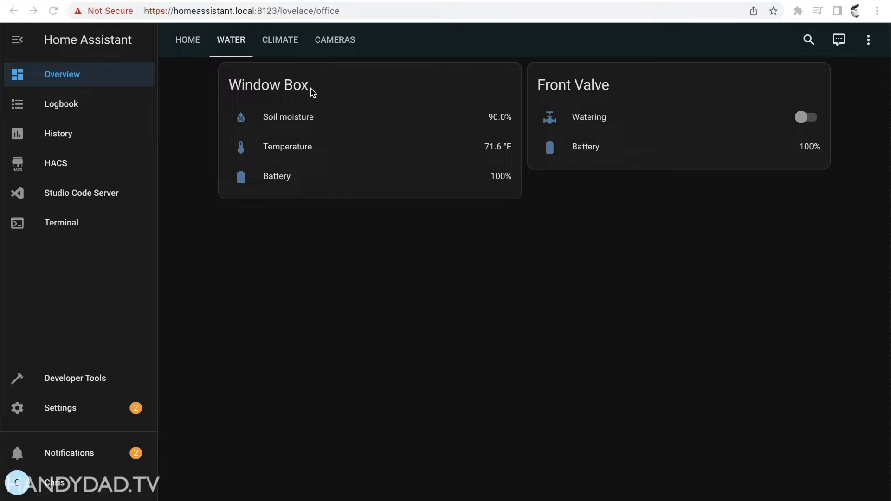
mouse_move(375, 135)
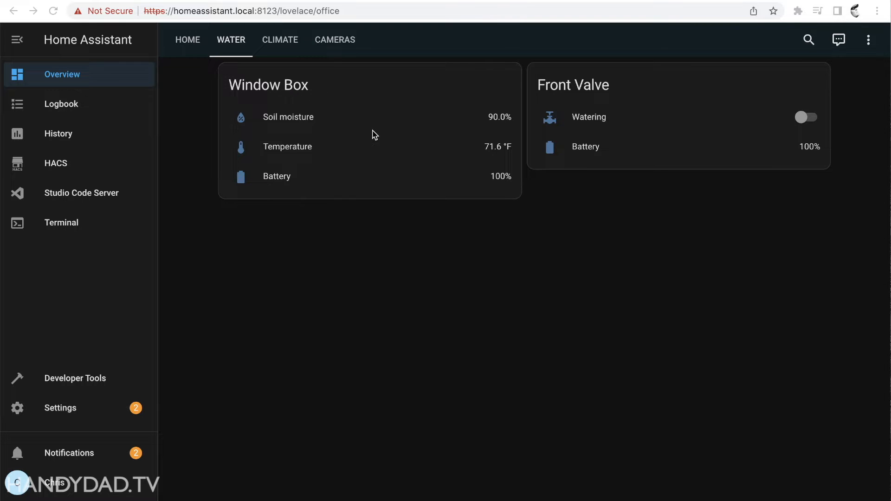
mouse_move(563, 93)
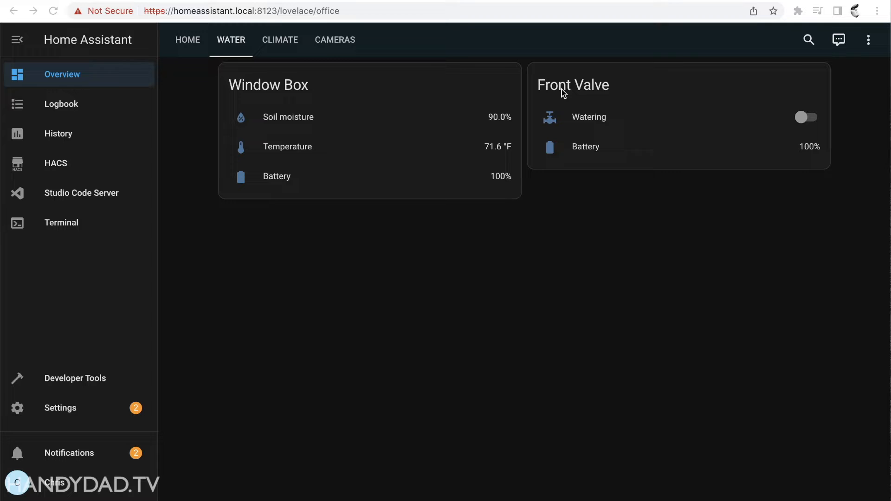
mouse_move(363, 78)
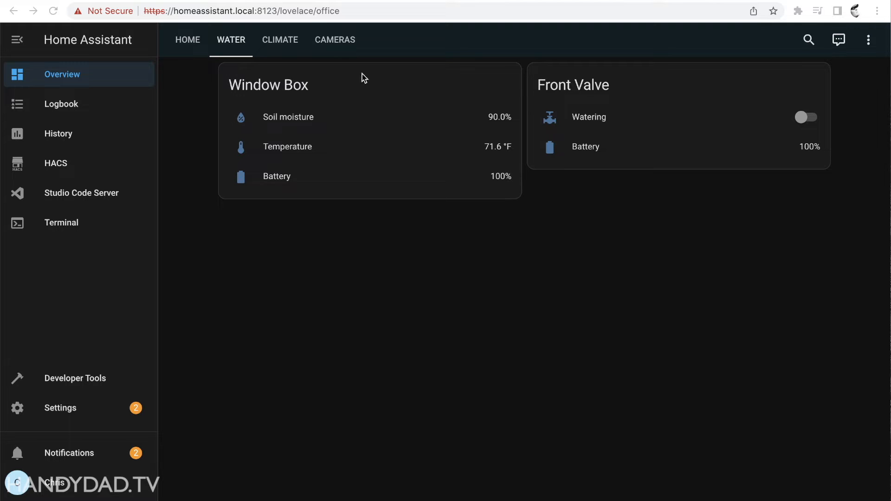
mouse_move(318, 120)
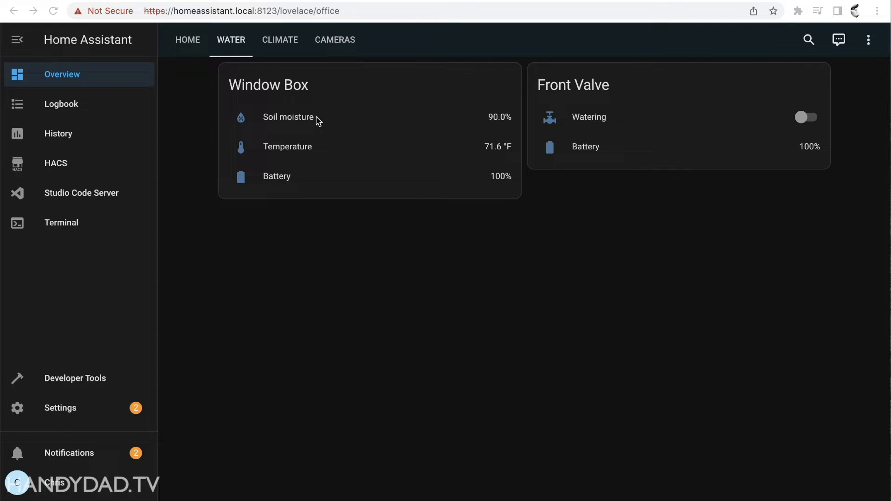
mouse_move(436, 189)
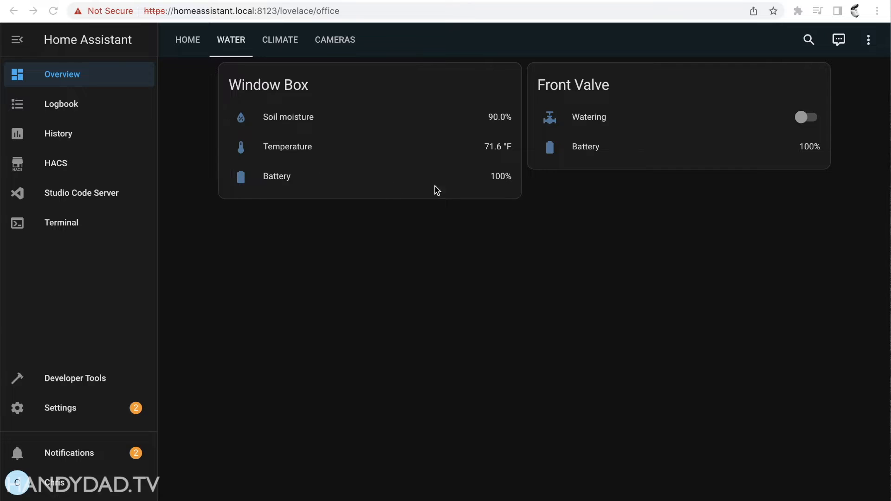
mouse_move(528, 239)
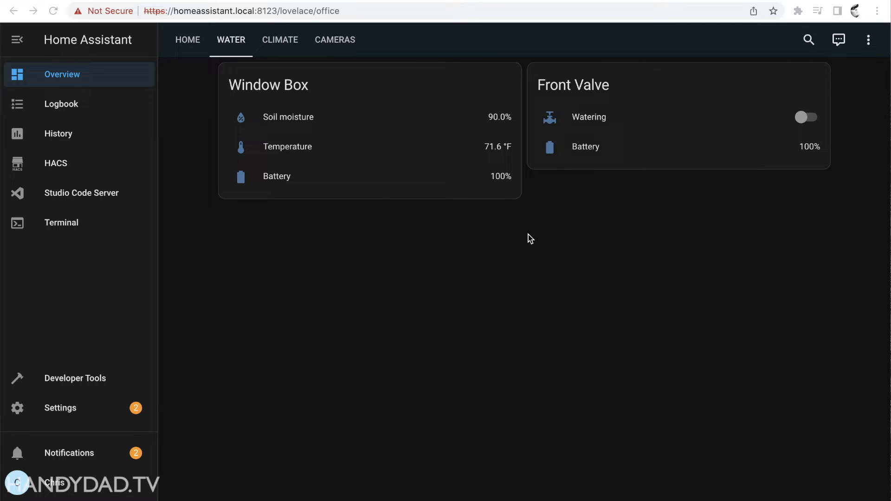
mouse_move(576, 131)
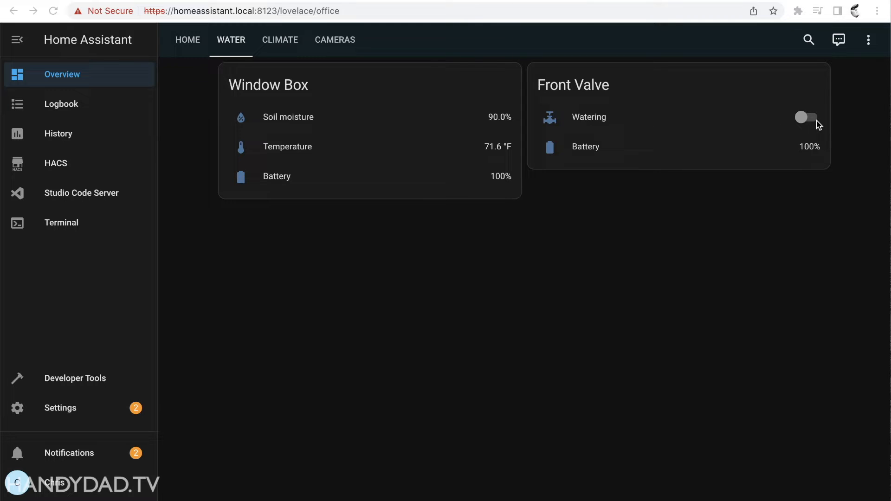
mouse_move(664, 142)
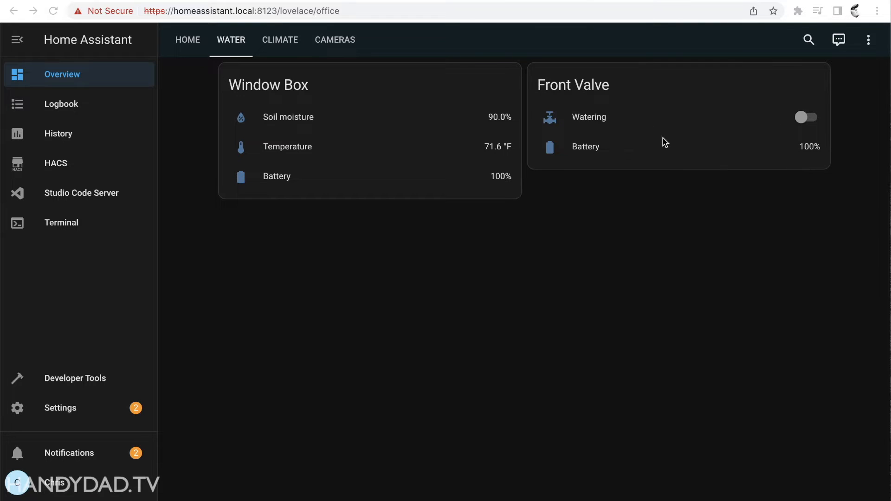
mouse_move(597, 175)
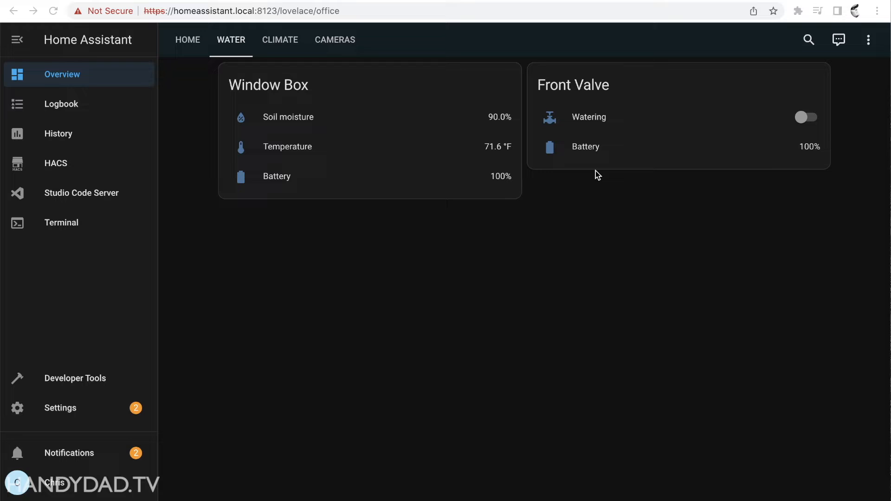
mouse_move(808, 119)
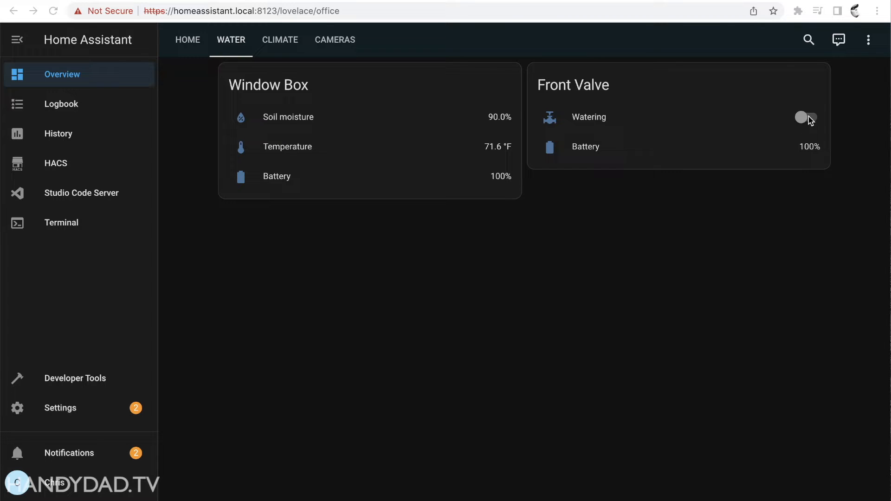
mouse_move(781, 122)
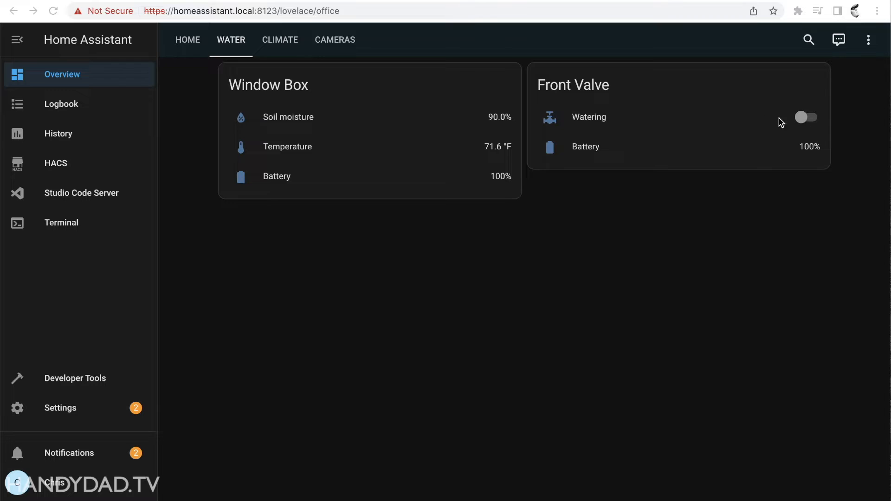
mouse_move(707, 154)
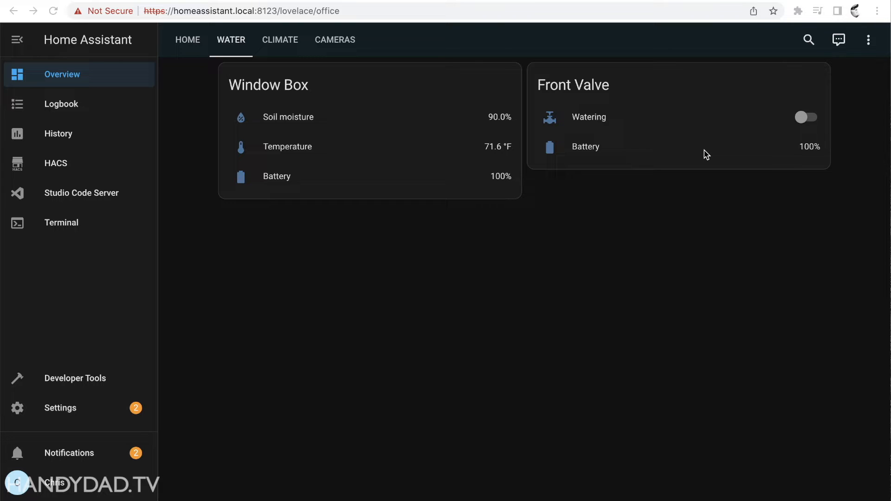
mouse_move(681, 211)
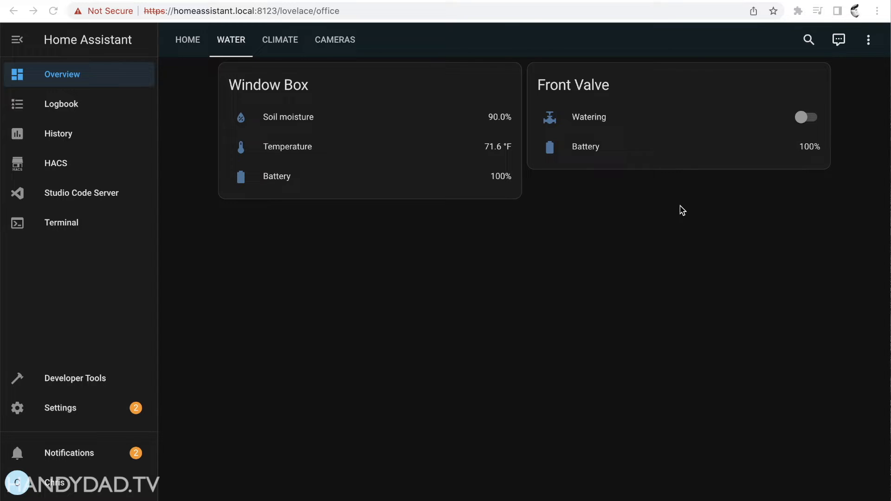
mouse_move(650, 120)
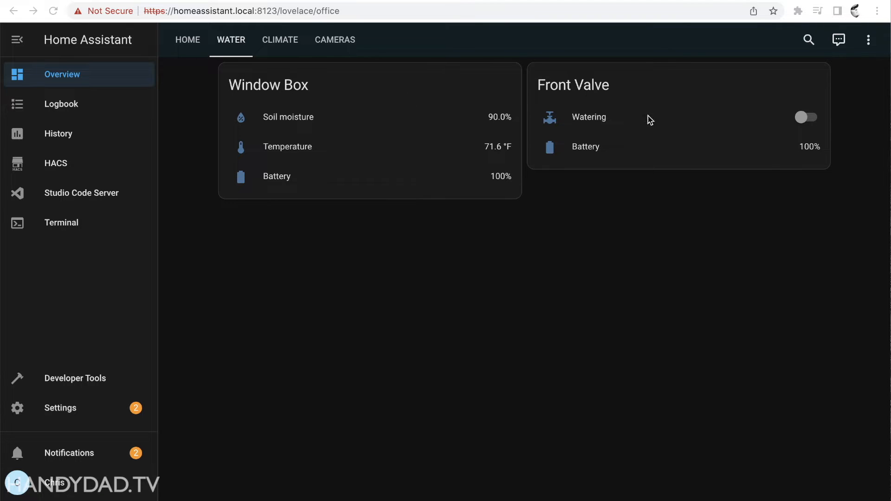
mouse_move(616, 140)
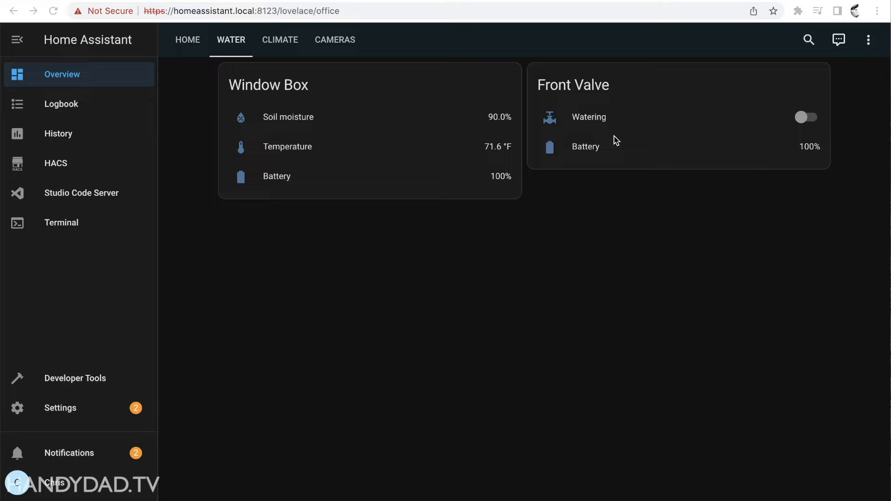
Step: Open the Automations list under Automations & Scenes
left_click(60, 409)
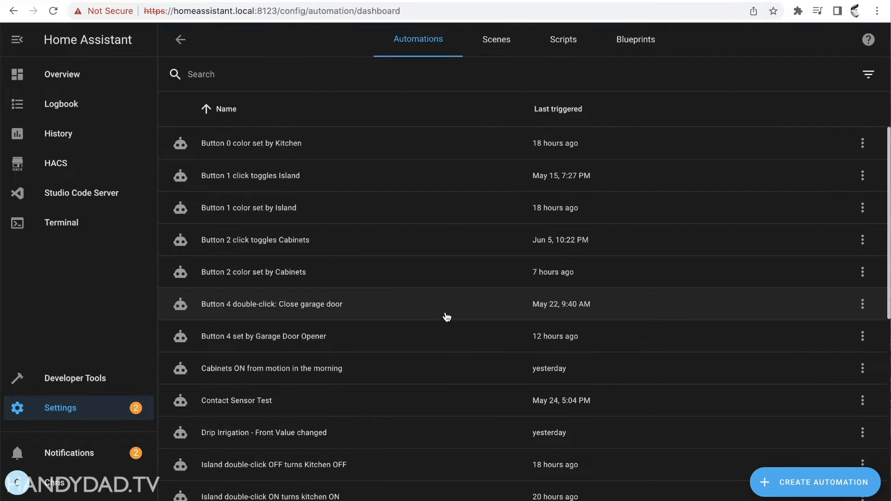
Step: Review the 'Drip Irrigation - Front Value changed' automation, then go back to the automations list
scroll("down", 3)
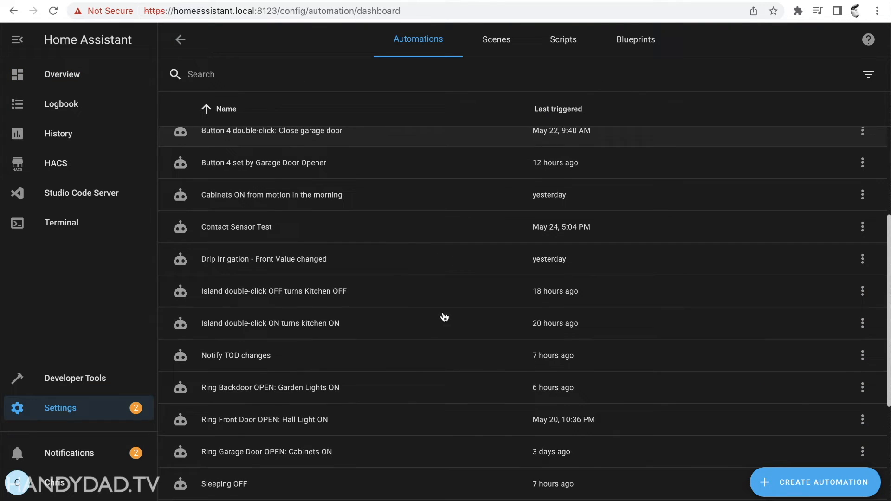
mouse_move(234, 259)
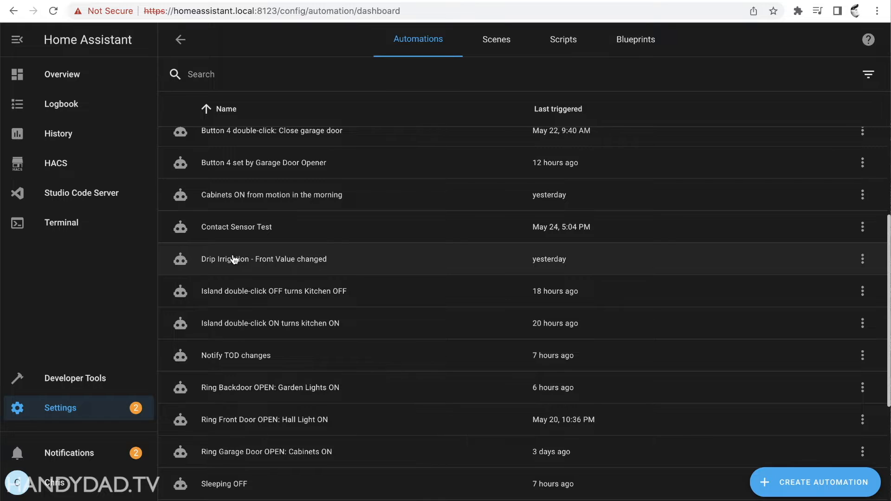
left_click(264, 259)
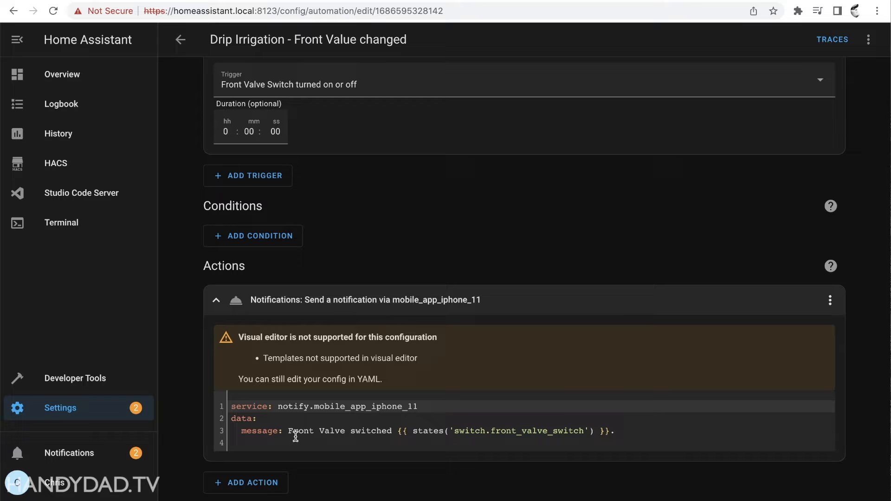
mouse_move(568, 438)
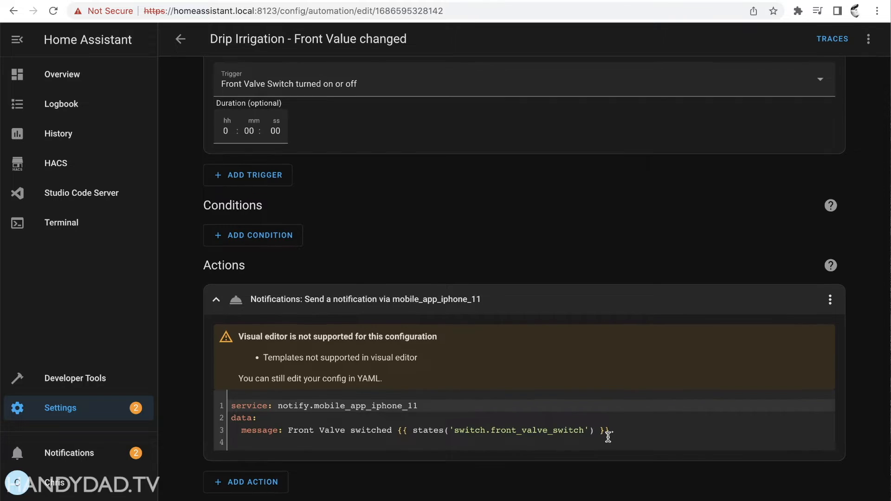
mouse_move(248, 220)
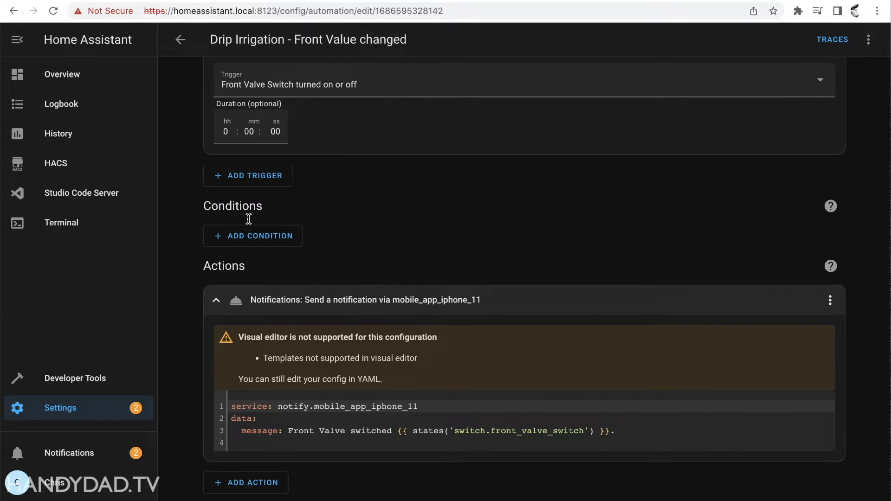
scroll("up", 3)
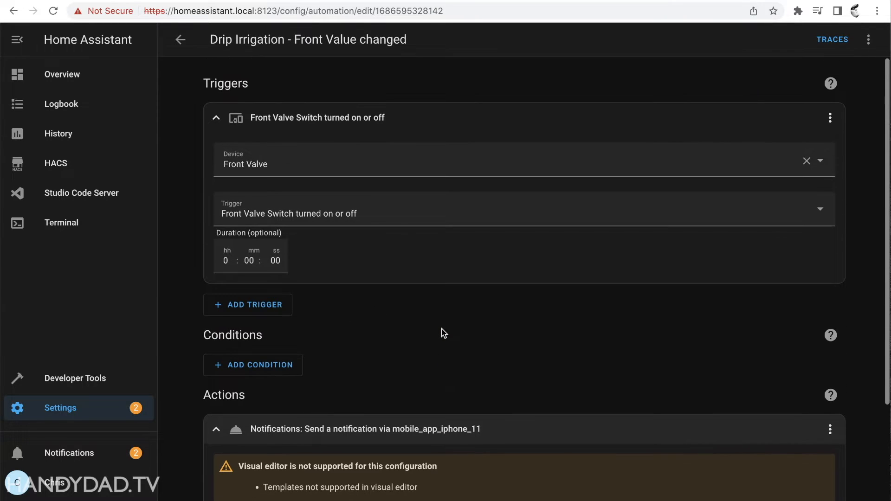
scroll("down", 3)
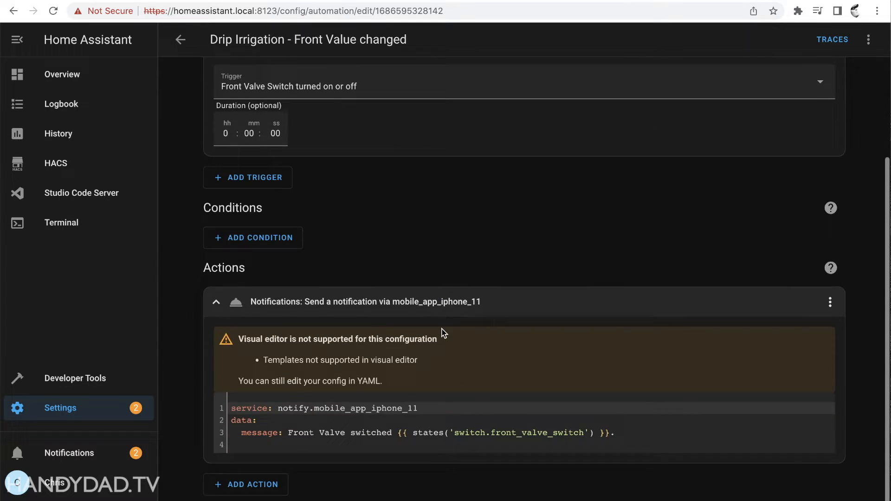
scroll("up", 3)
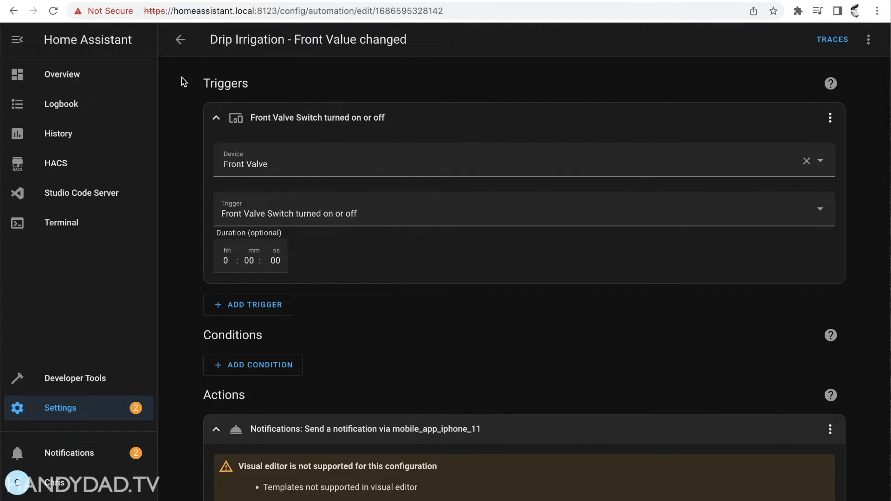
mouse_move(189, 67)
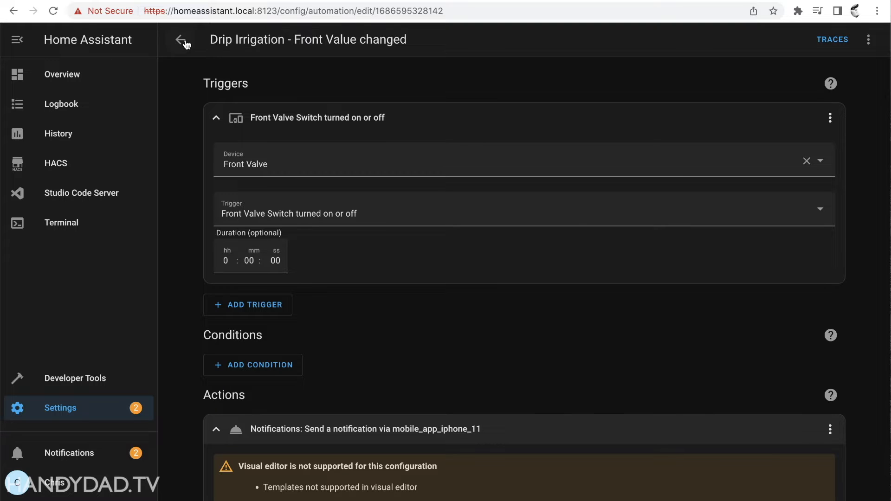
left_click(181, 39)
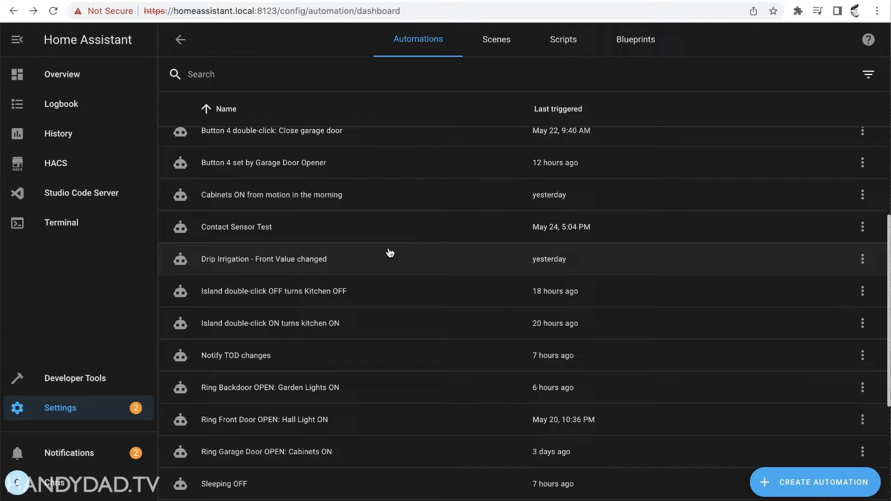
mouse_move(294, 265)
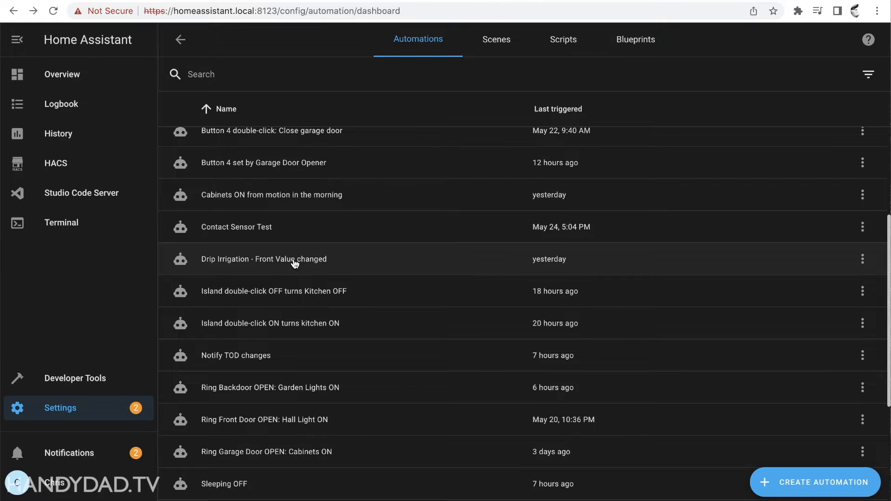
mouse_move(442, 268)
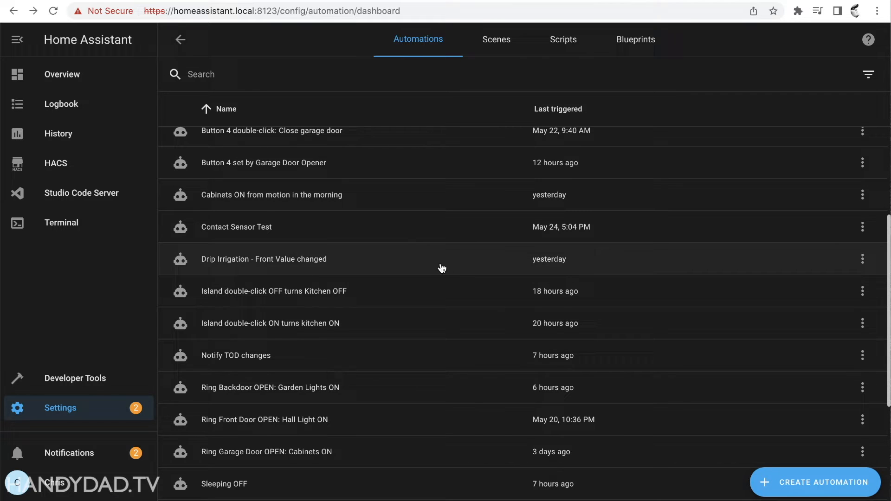
Step: Create a new automation, starting from an empty one
left_click(815, 483)
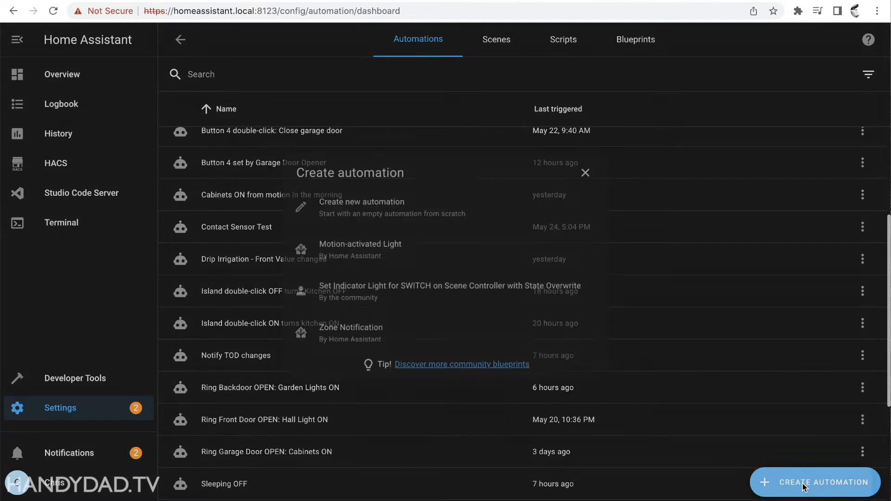
left_click(361, 207)
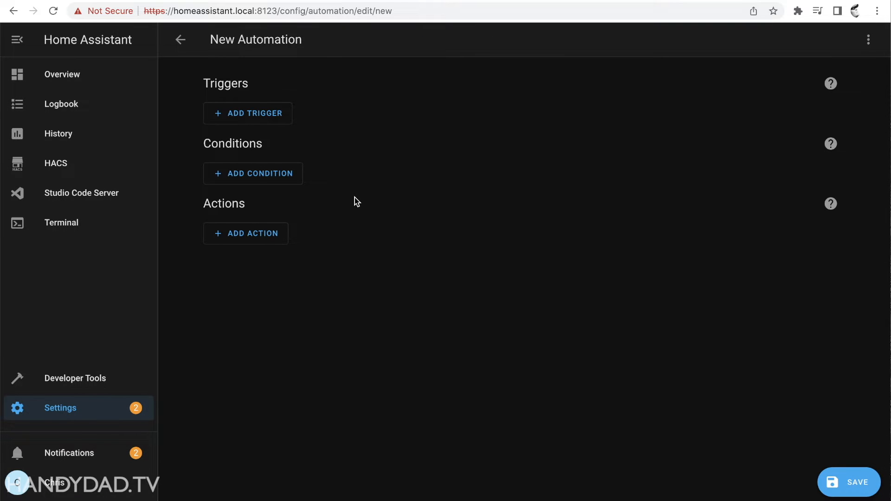
mouse_move(407, 108)
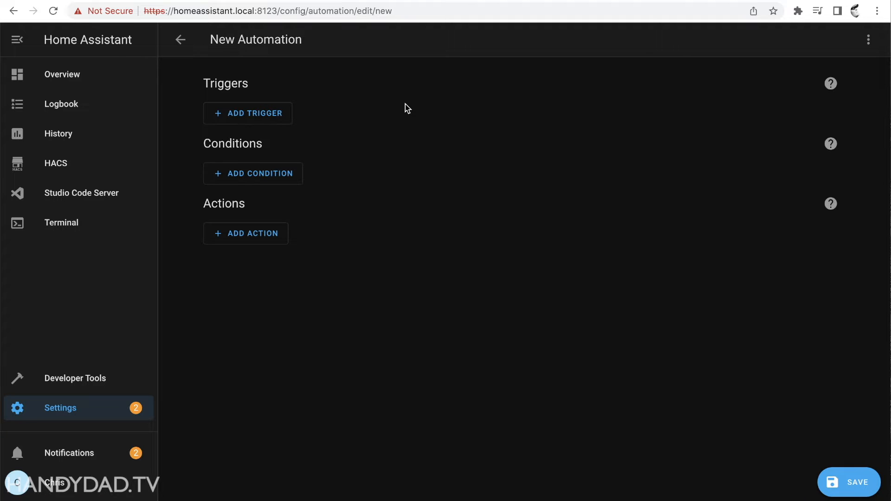
Step: Add a Time Pattern trigger with hours *, minutes 0 and seconds 0
left_click(248, 114)
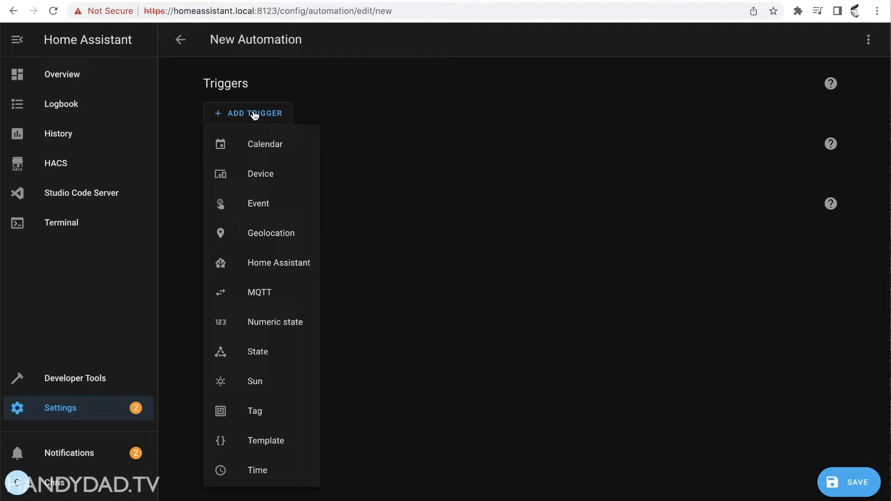
scroll("down", 3)
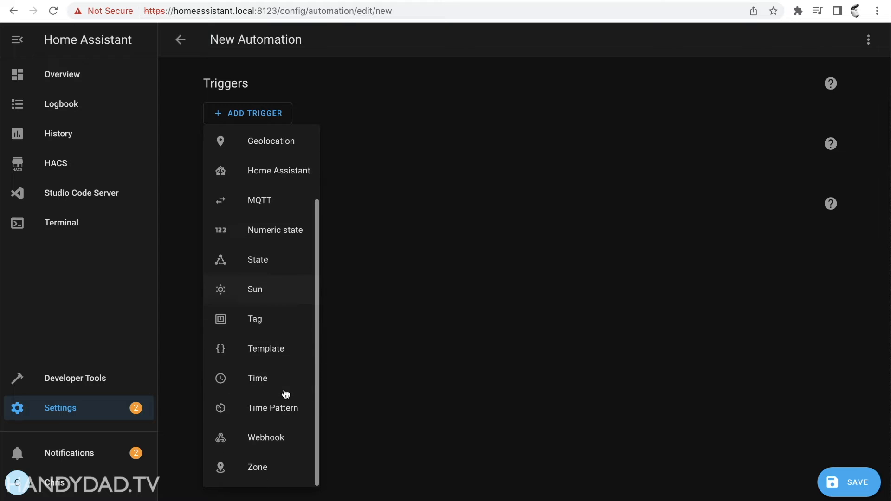
left_click(272, 408)
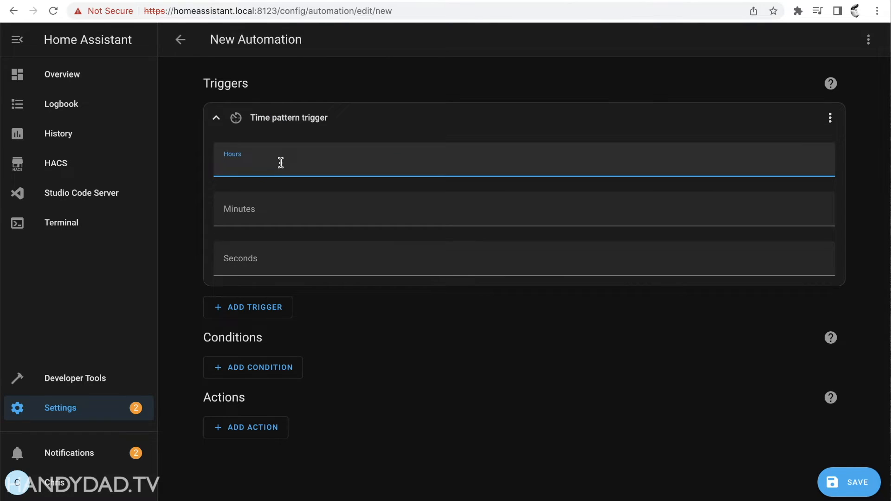
type("*")
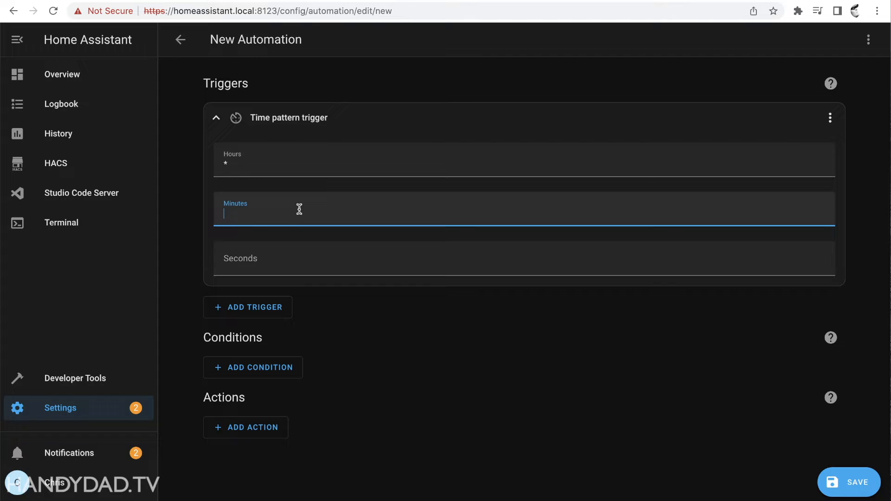
type("0")
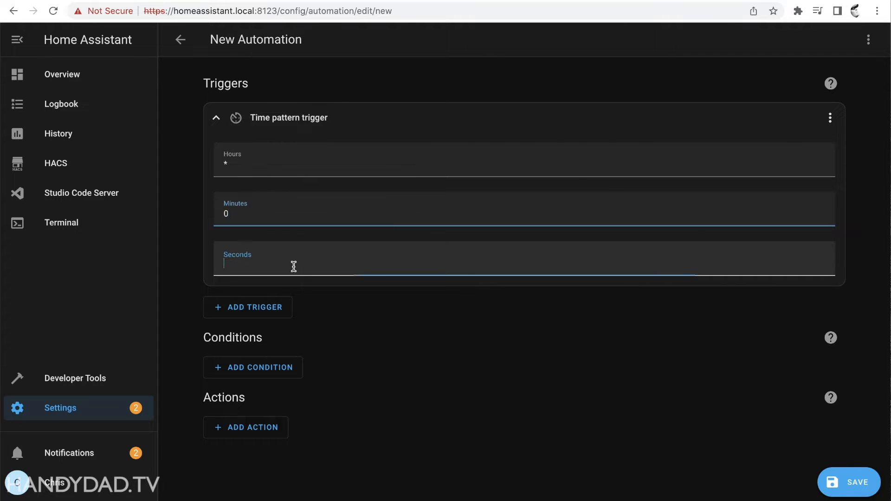
type("0")
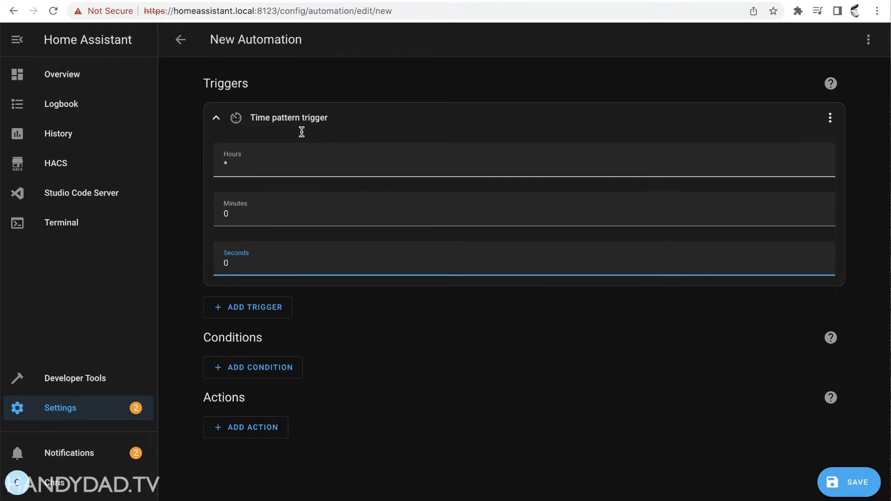
mouse_move(384, 316)
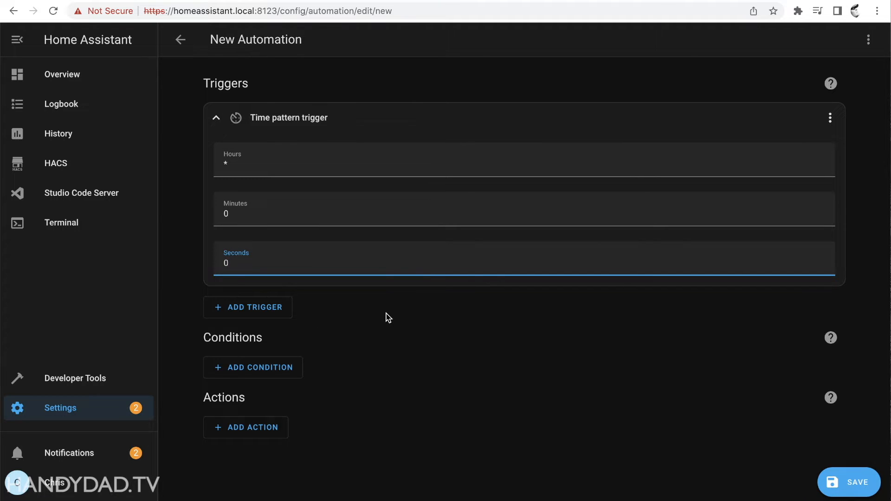
mouse_move(262, 370)
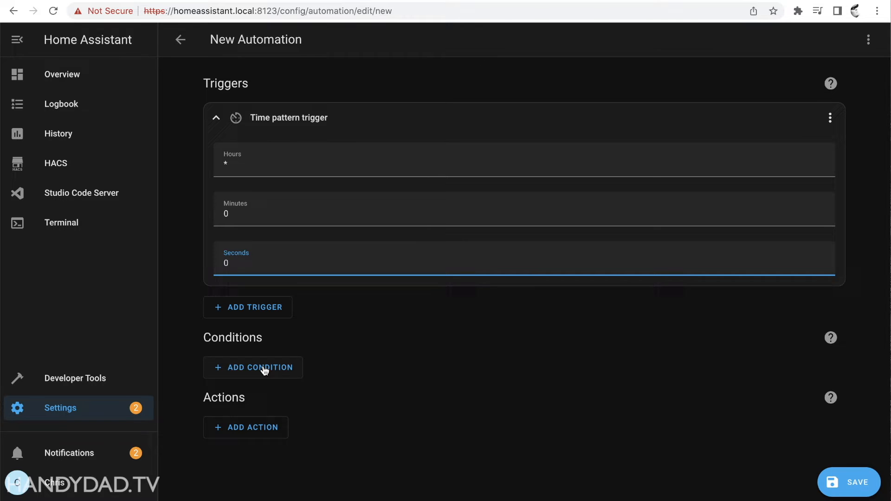
left_click(252, 368)
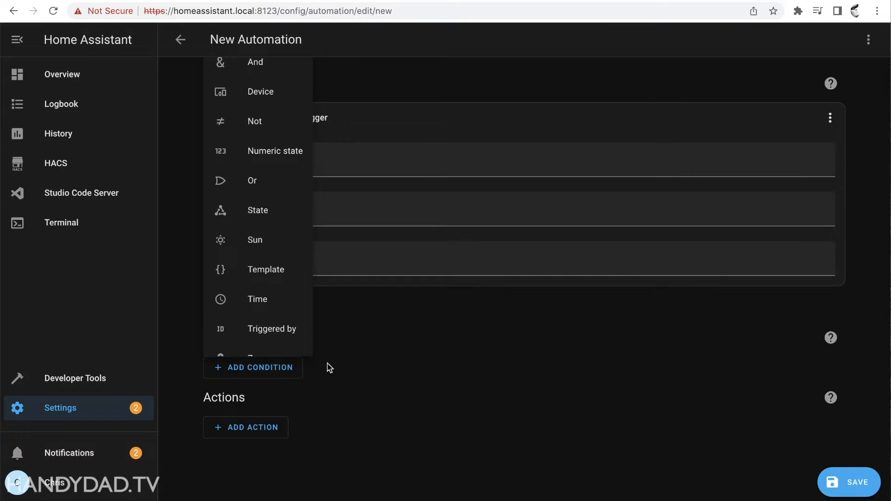
mouse_move(265, 270)
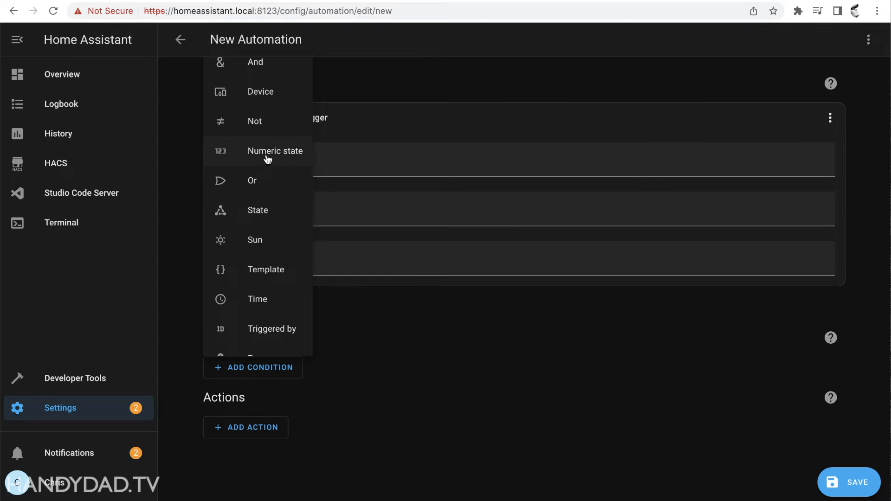
mouse_move(241, 155)
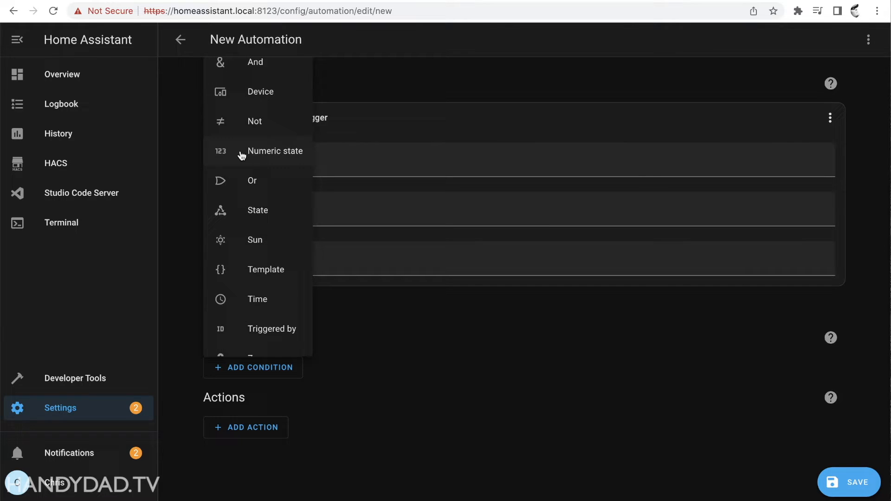
Step: Add a numeric state condition requiring Window Box Soil moisture below 70
left_click(275, 151)
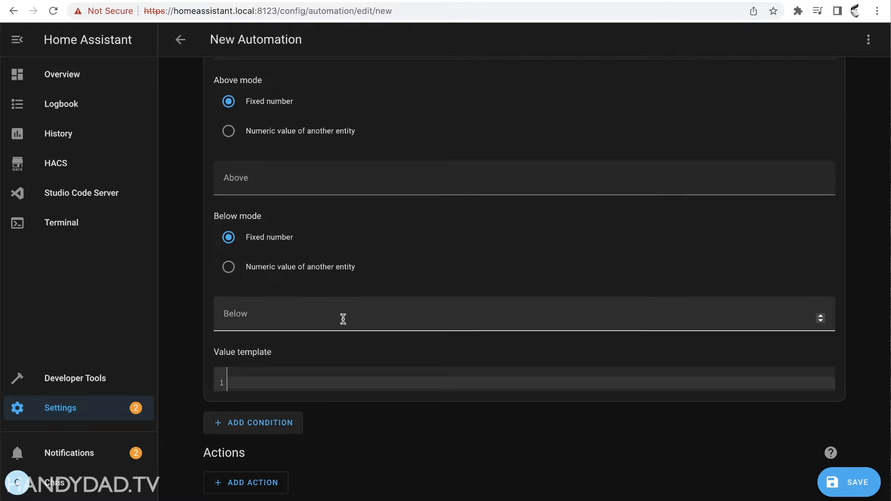
scroll("up", 3)
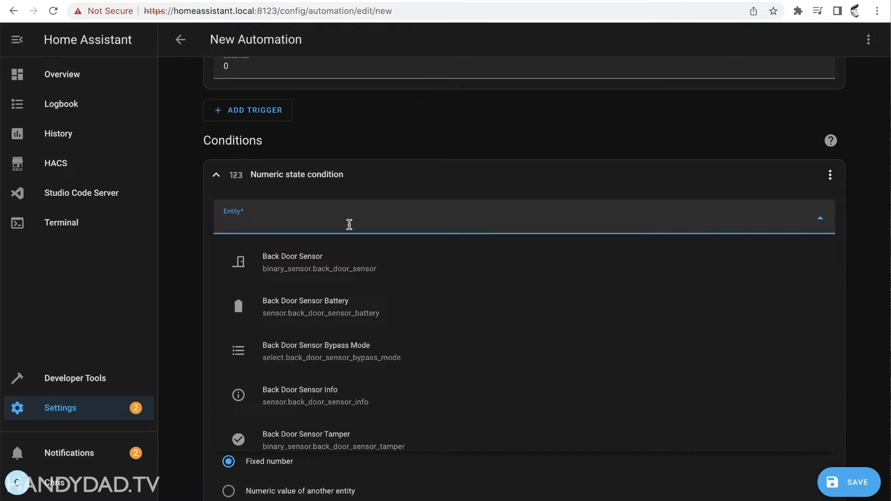
type("window")
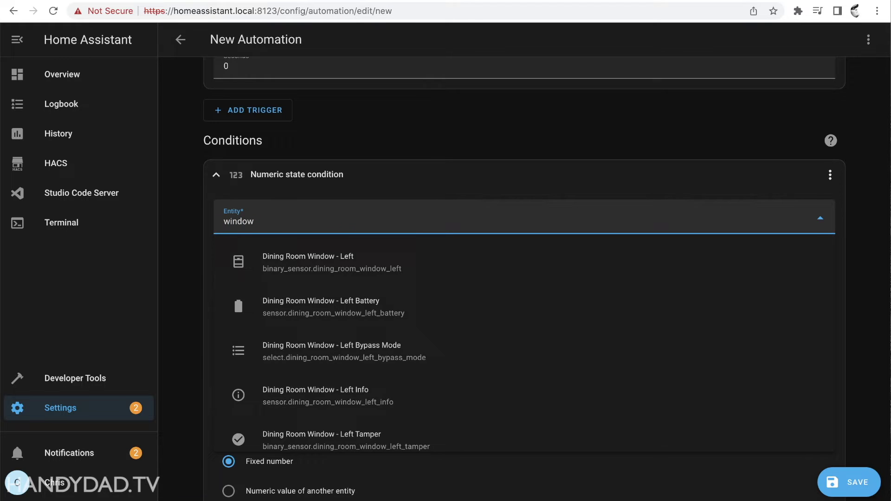
type("b")
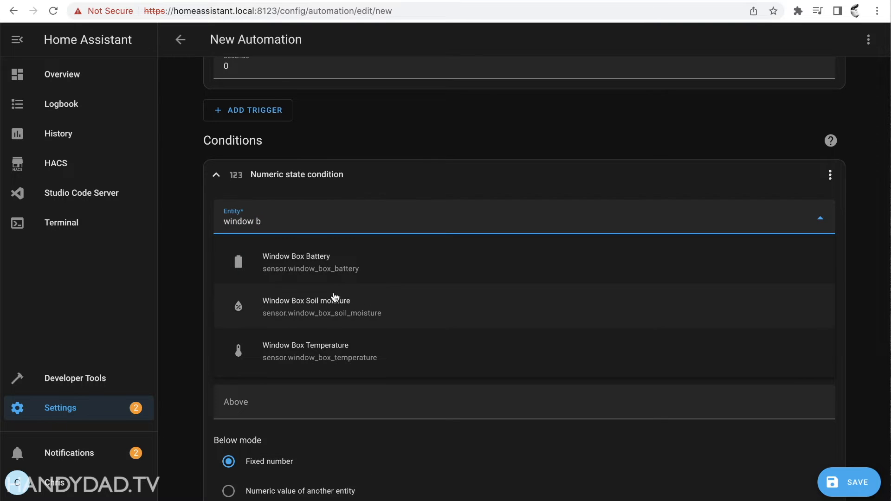
left_click(307, 301)
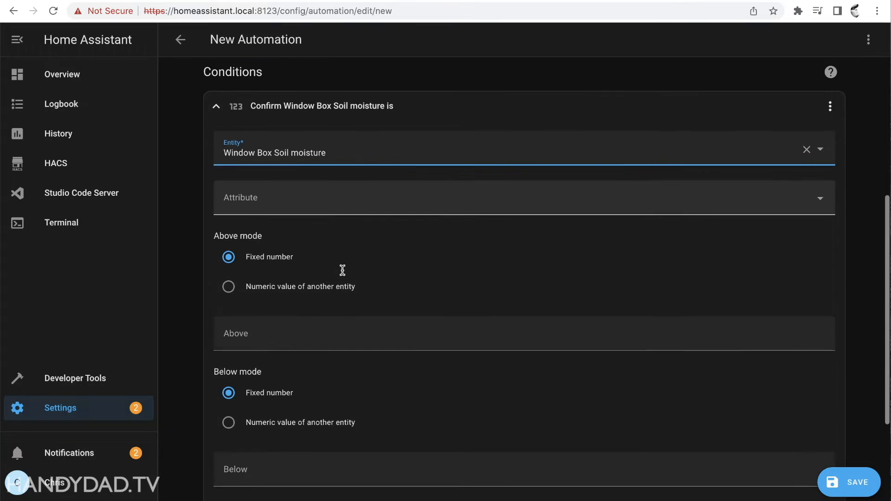
scroll("down", 3)
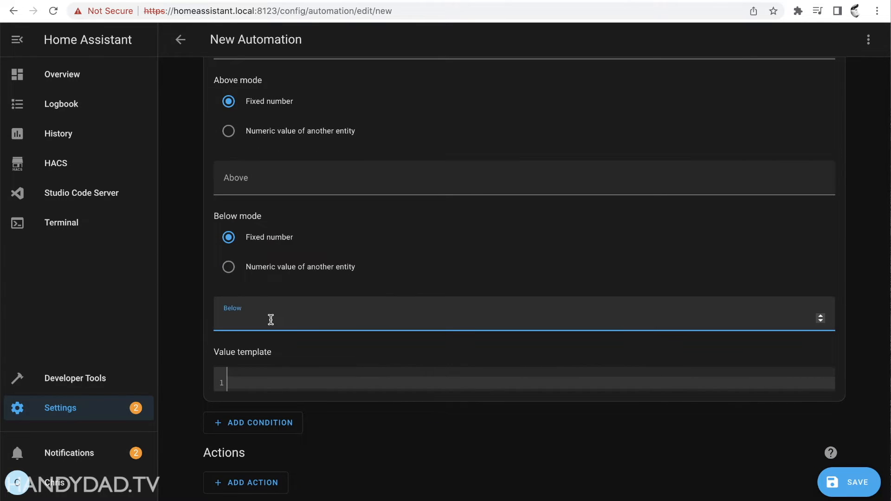
type("70")
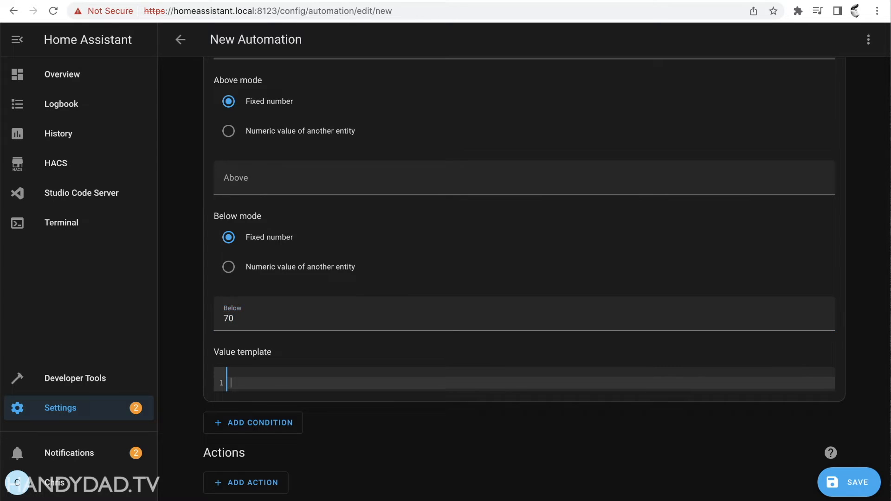
Step: Check the hourly time pattern trigger's settings and collapse it
scroll("up", 3)
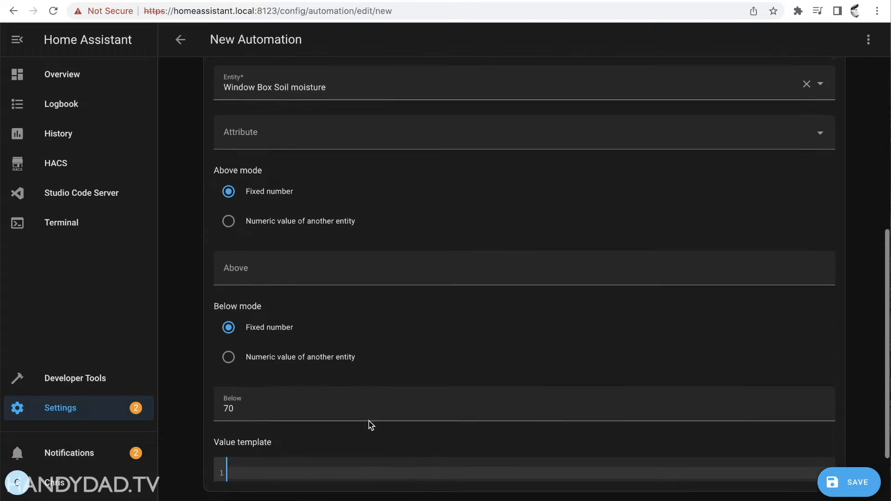
scroll("up", 3)
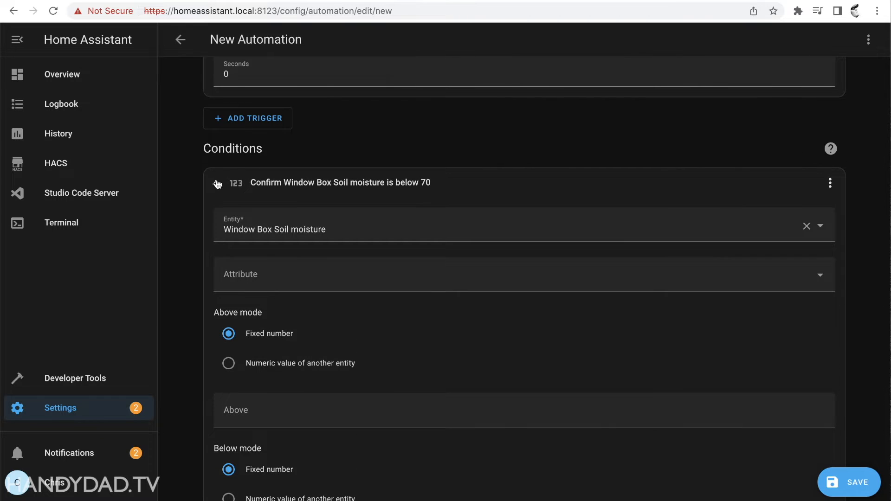
left_click(216, 182)
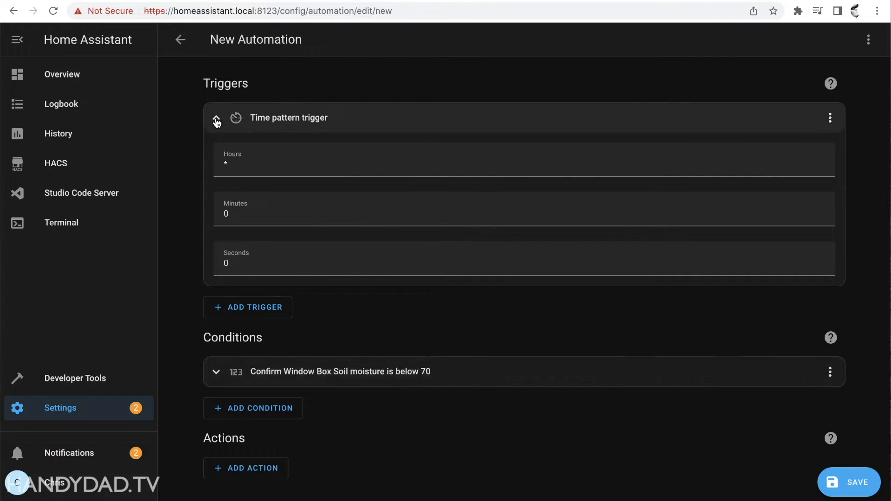
left_click(216, 117)
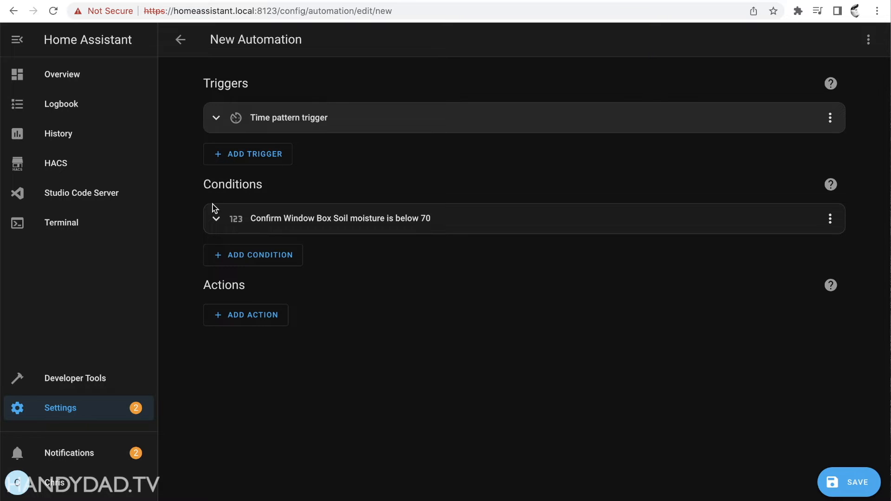
mouse_move(263, 223)
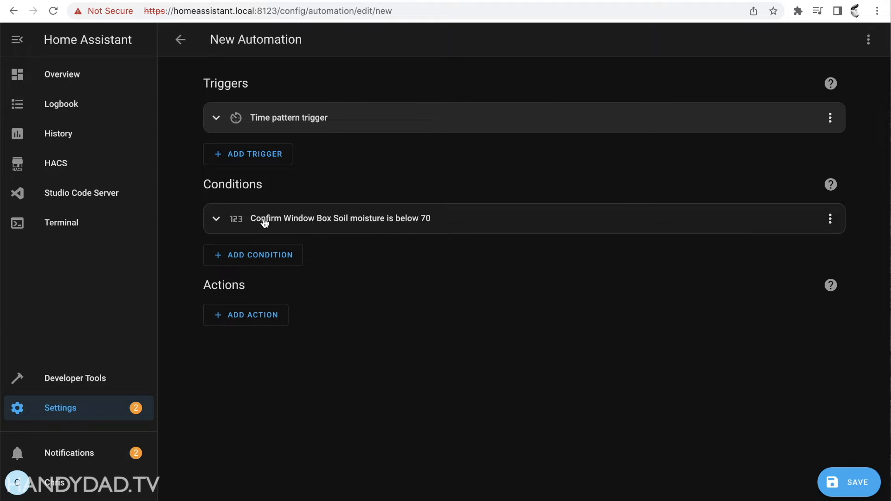
mouse_move(413, 225)
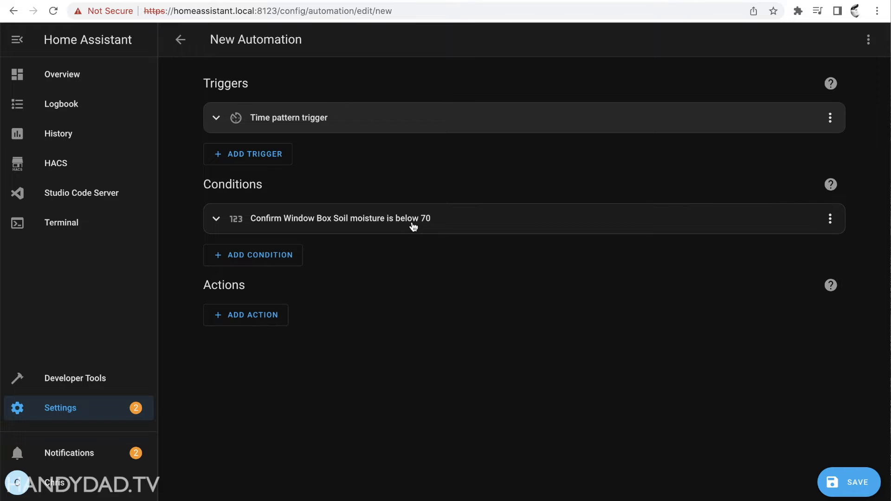
mouse_move(435, 225)
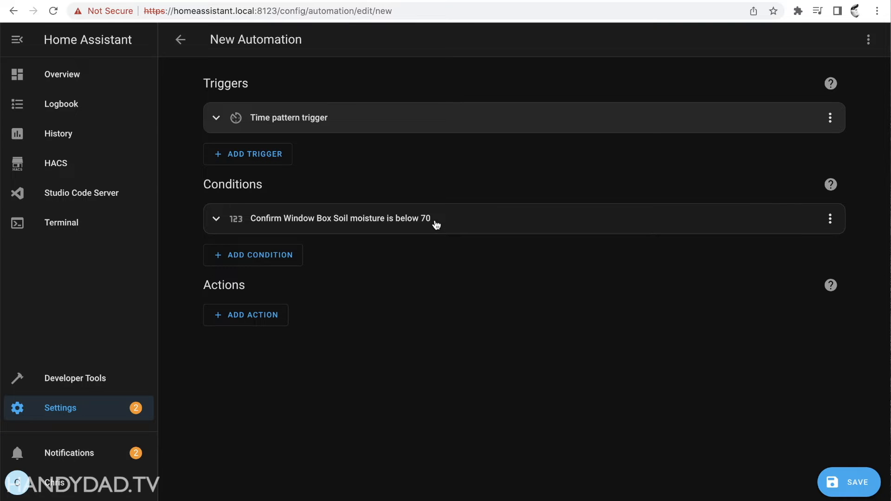
Step: Add a device action that turns on the Front Valve Switch
left_click(245, 315)
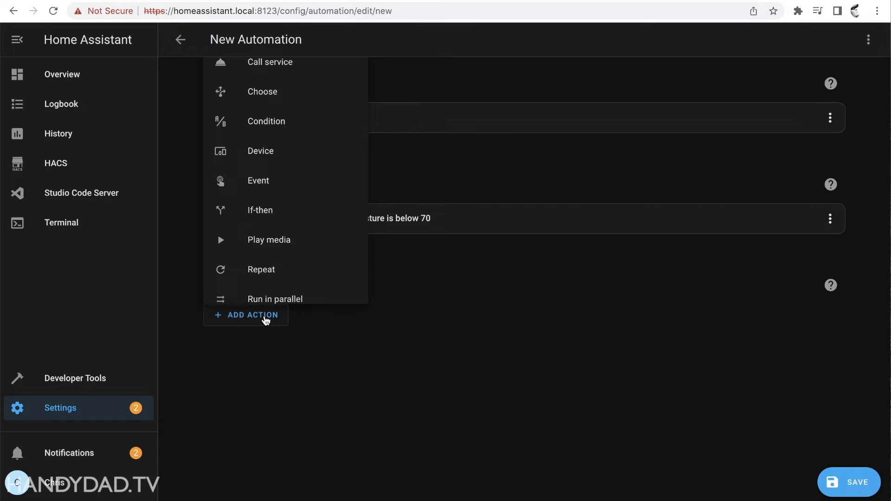
left_click(260, 150)
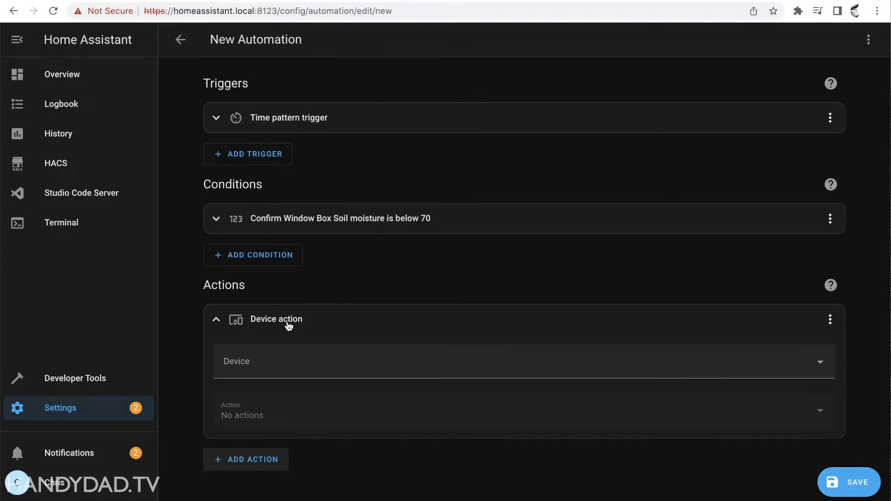
type("f")
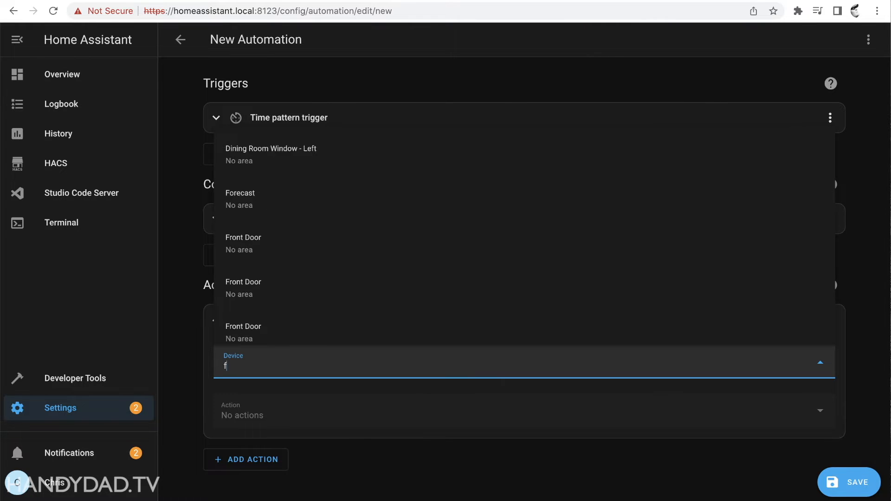
type("ront v")
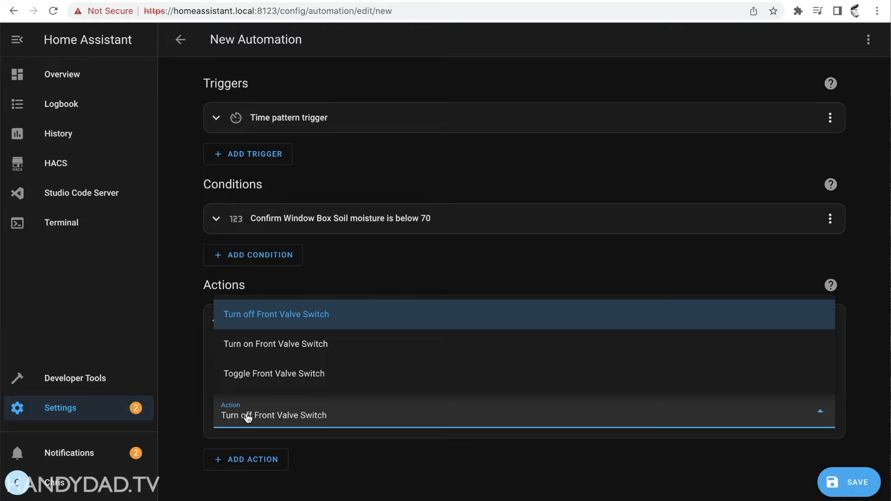
left_click(276, 344)
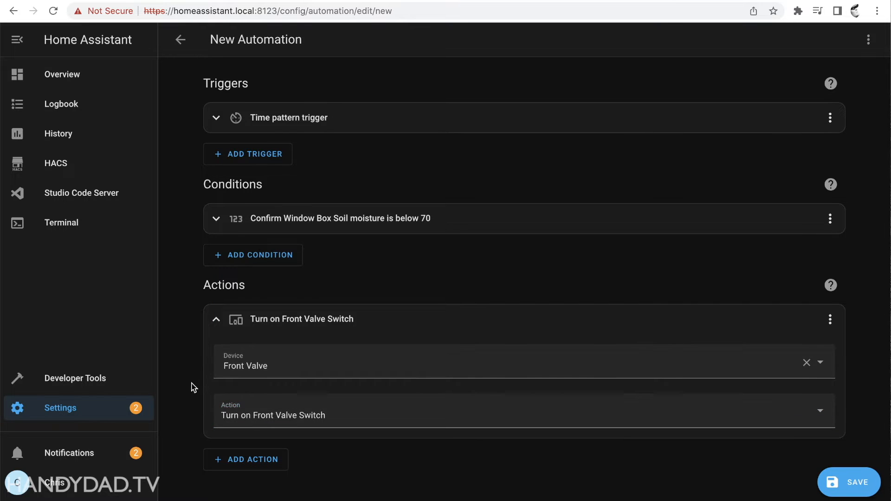
mouse_move(267, 464)
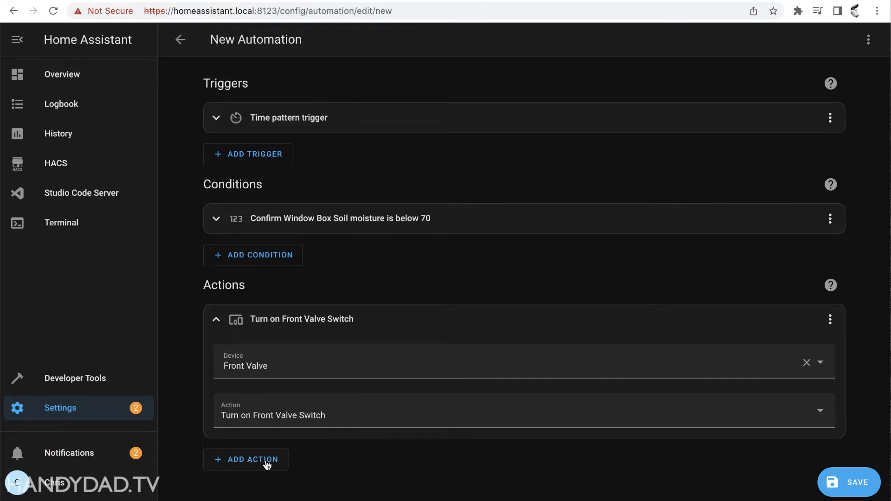
Step: Add a 0:05:00 wait, then a Front Valve device action turning it off
left_click(252, 459)
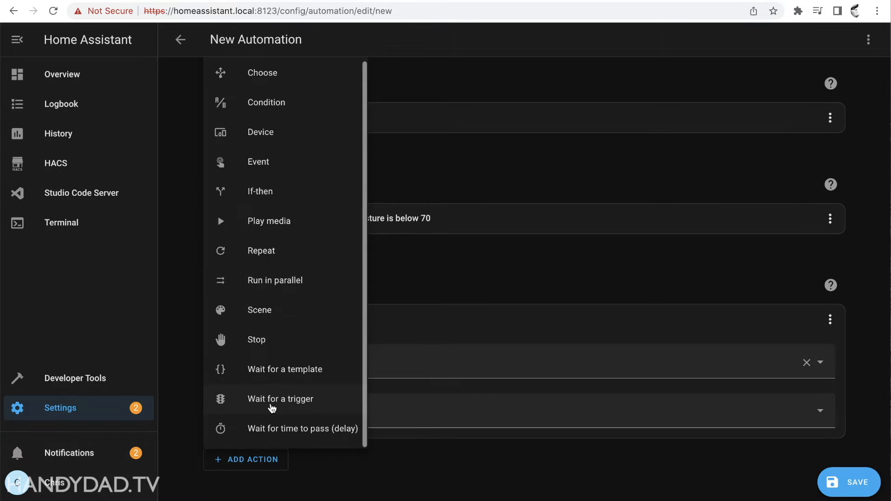
mouse_move(300, 331)
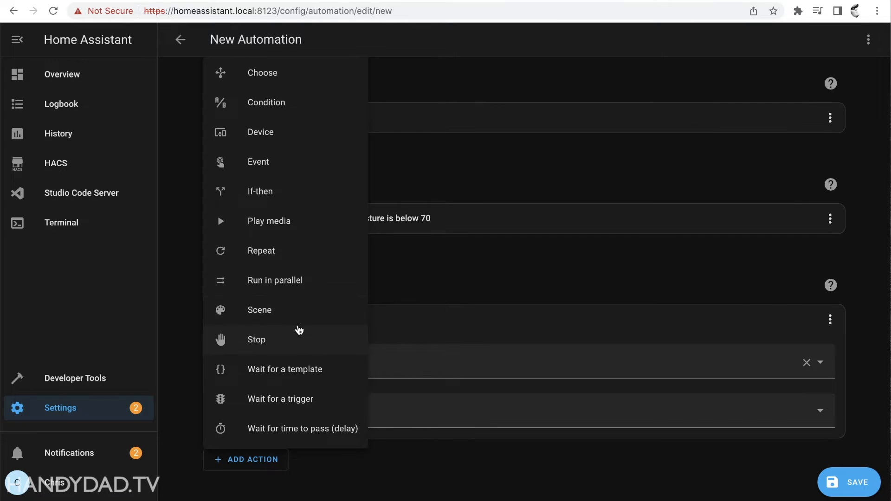
left_click(302, 428)
type("05")
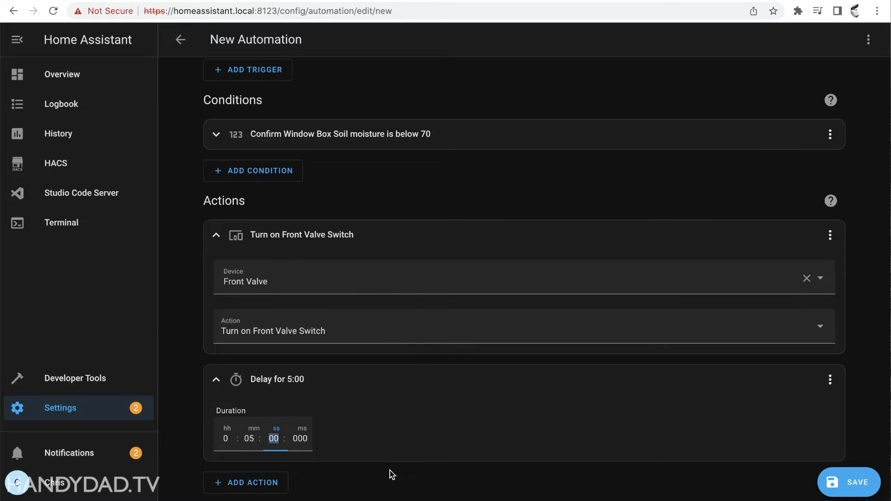
left_click(252, 483)
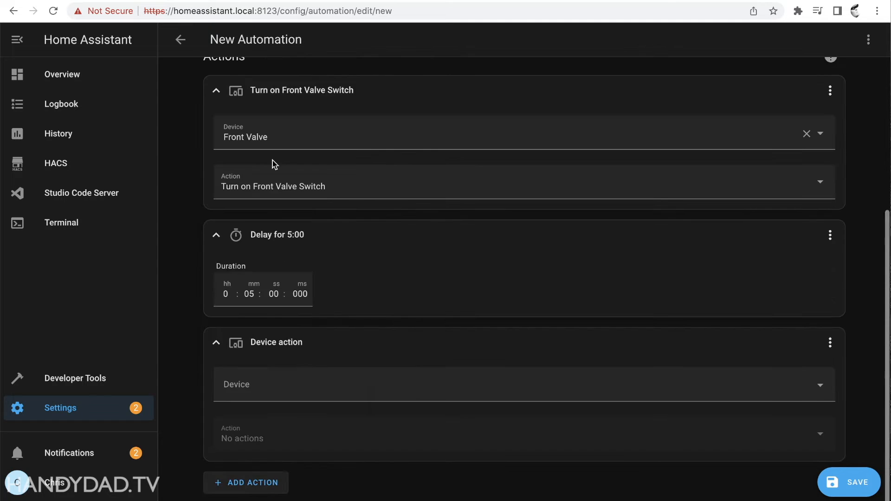
type("front v")
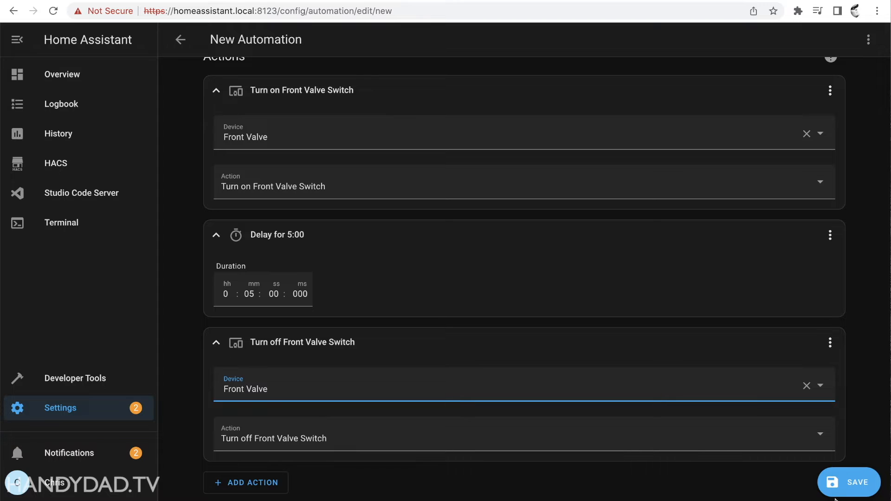
Step: Save the hourly valve automation as 'Drip Irrigation - Front Valve Automation'
left_click(849, 482)
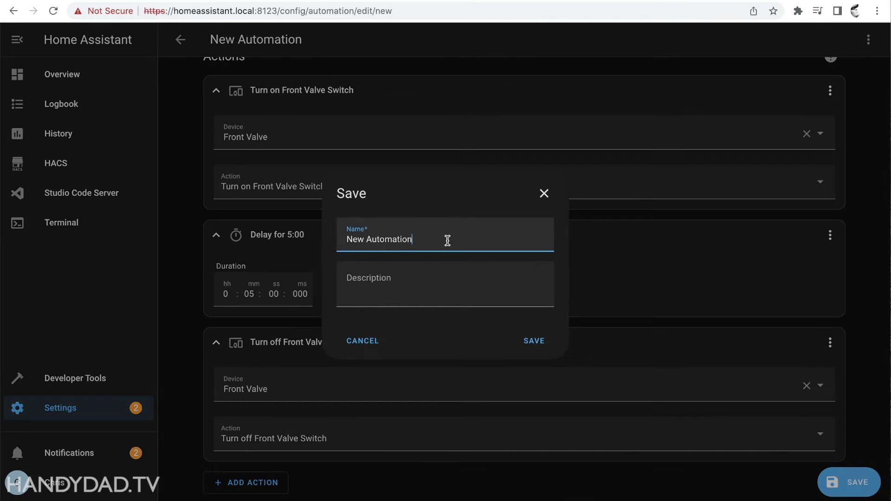
left_click(533, 342)
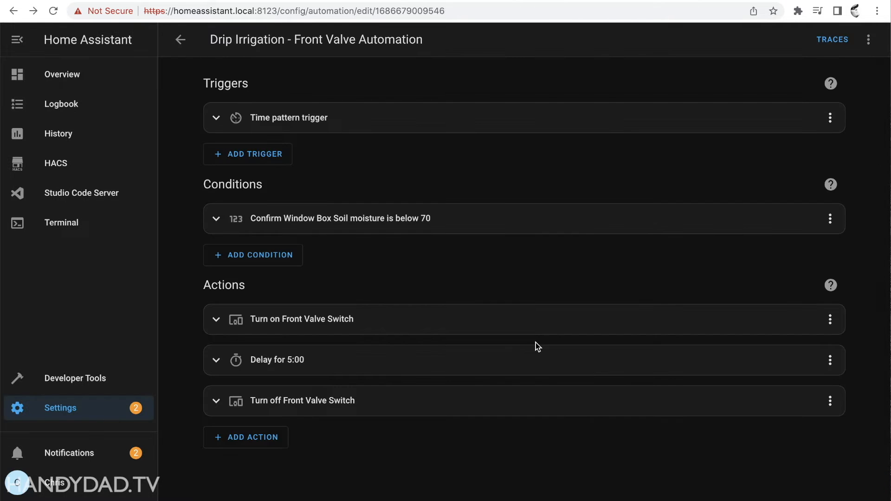
mouse_move(458, 184)
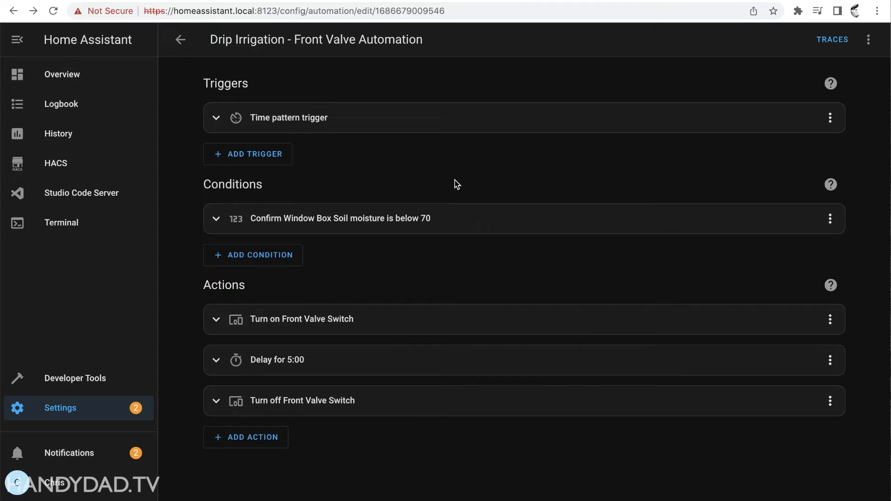
mouse_move(300, 136)
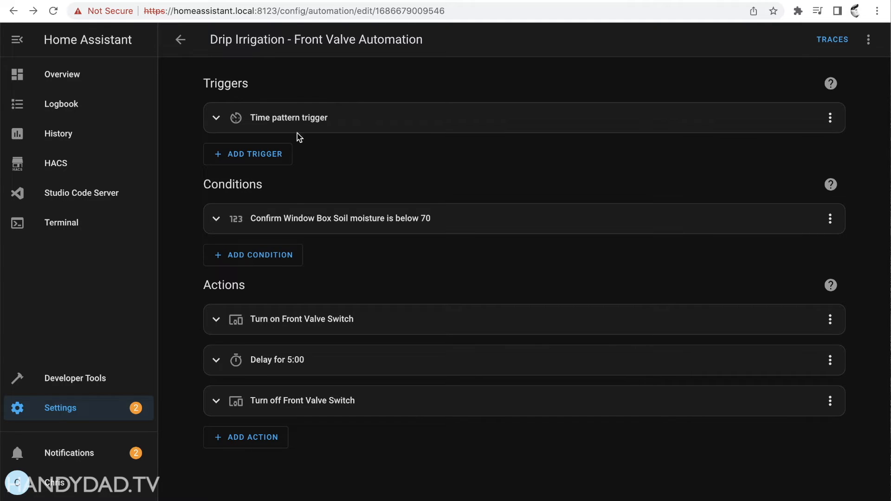
mouse_move(374, 216)
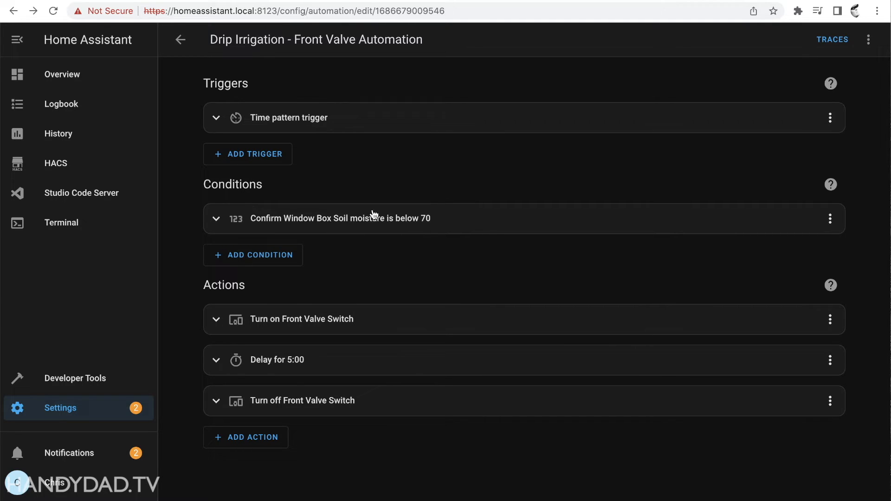
mouse_move(463, 232)
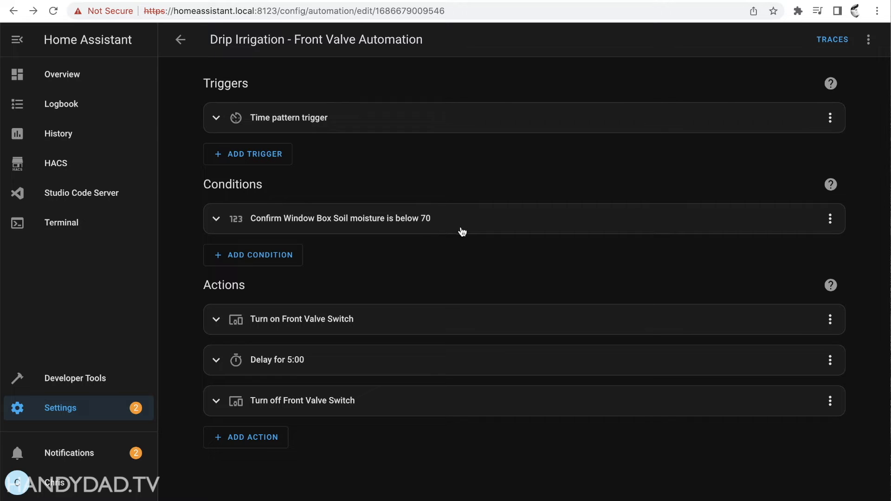
mouse_move(352, 323)
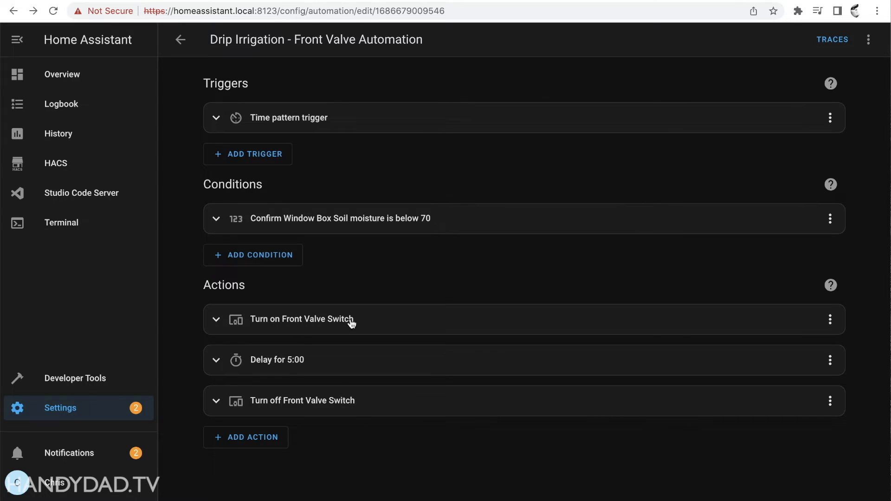
mouse_move(322, 363)
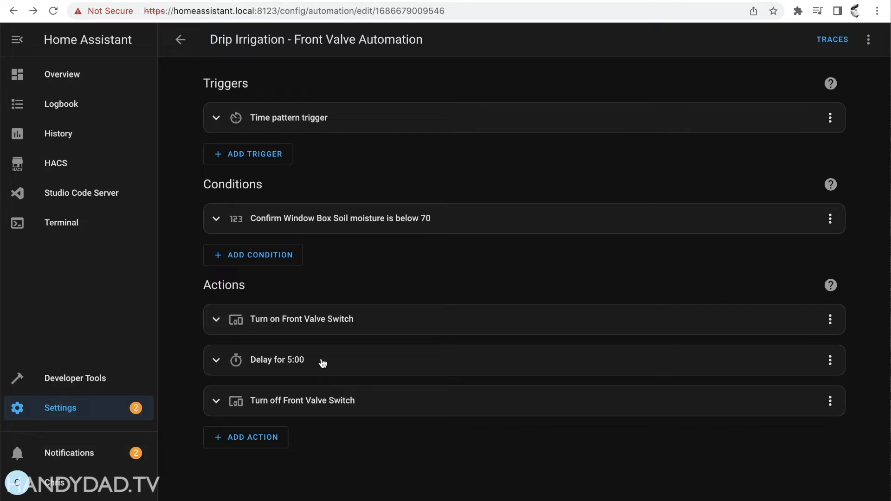
mouse_move(373, 407)
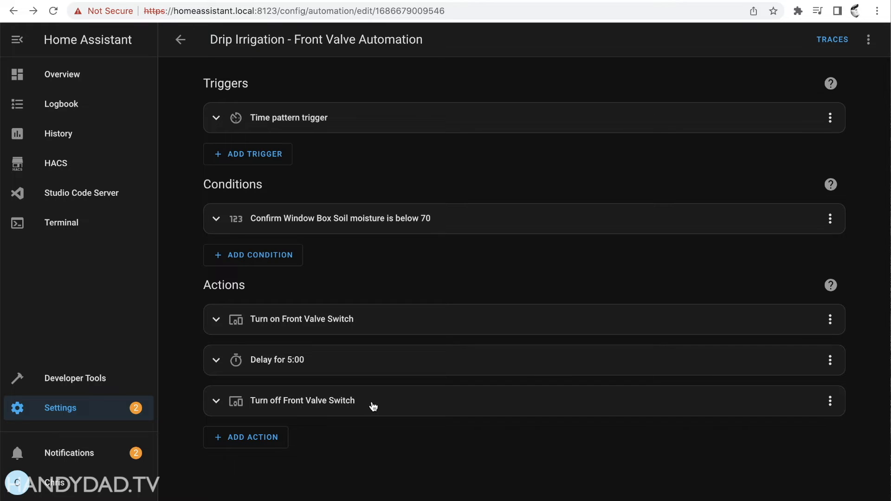
mouse_move(177, 319)
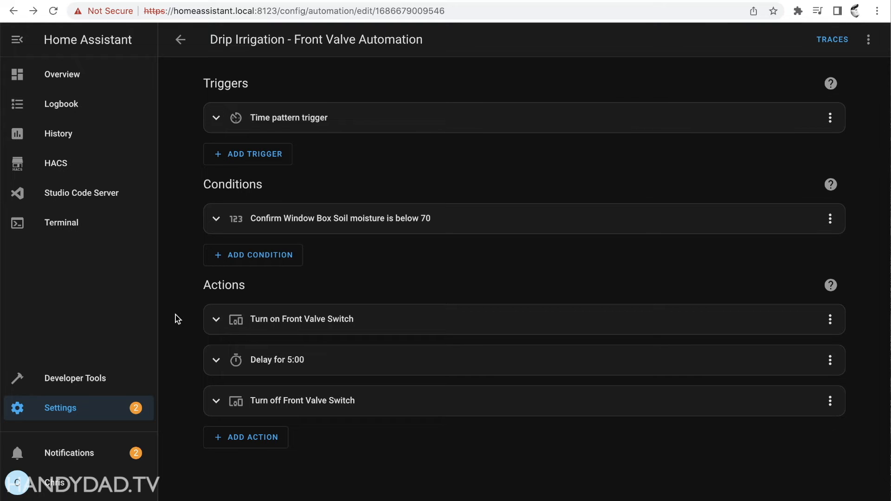
Step: Return to the automations list and start another empty automation
left_click(180, 39)
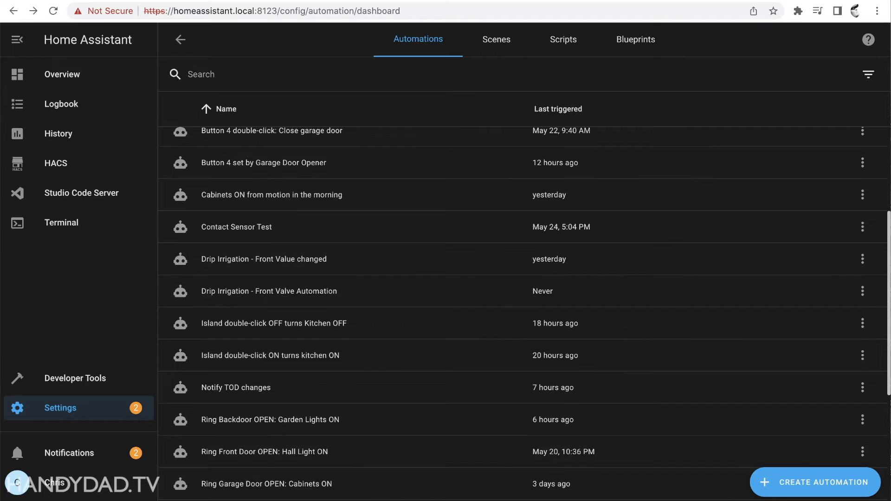
left_click(815, 482)
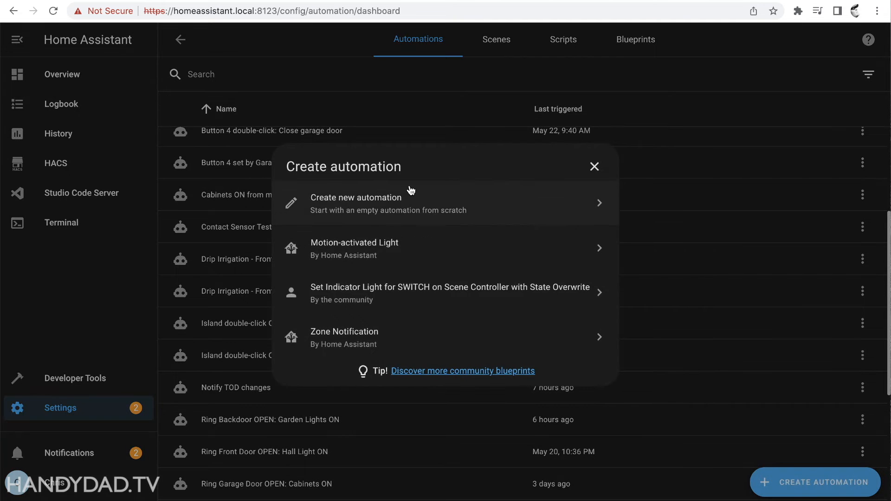
left_click(356, 203)
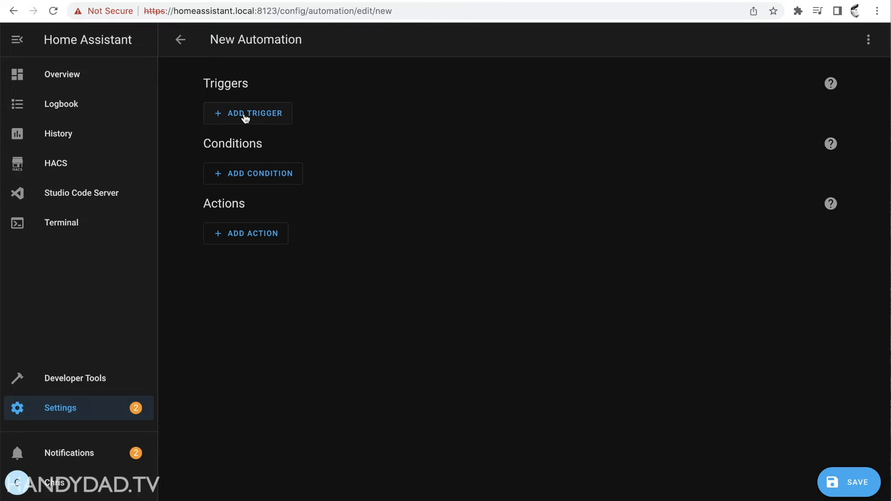
Step: Add a Front Valve Switch turned-on device trigger with a 15-minute duration
left_click(248, 113)
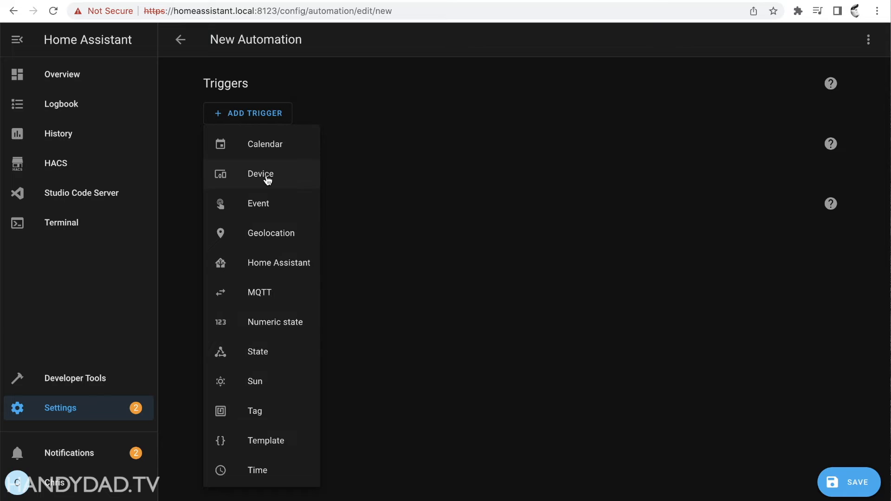
left_click(260, 174)
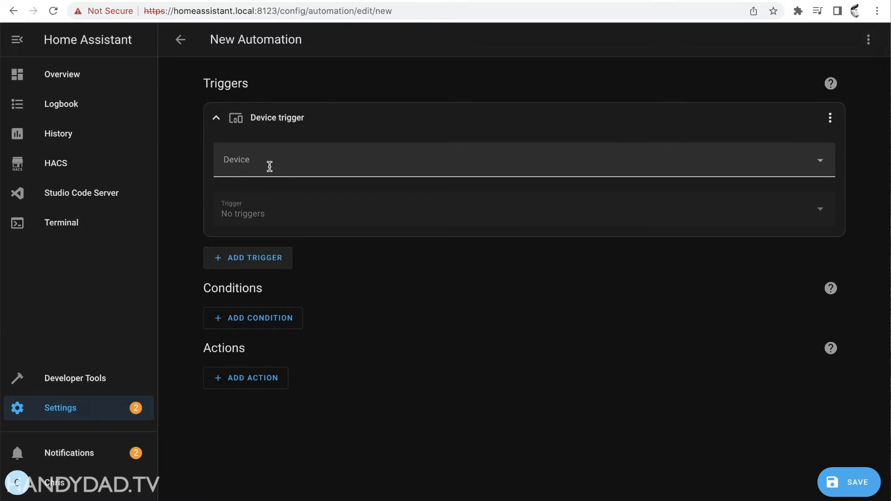
type("front v")
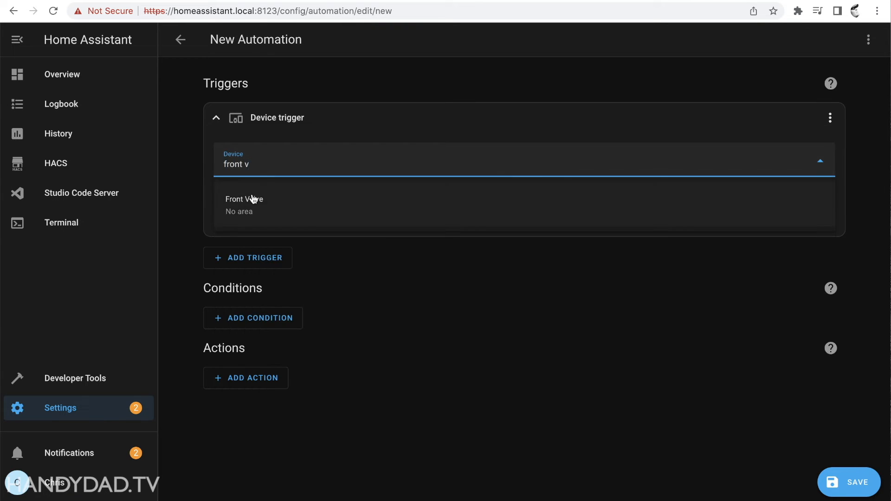
left_click(243, 205)
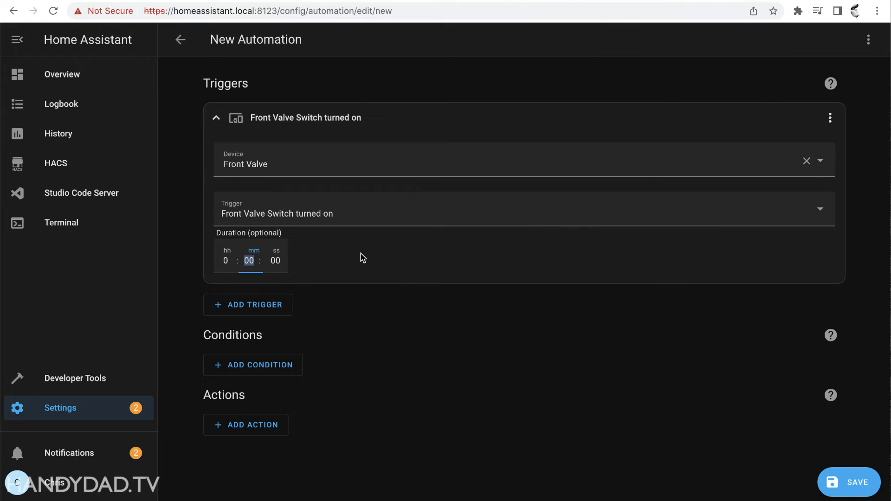
type("15")
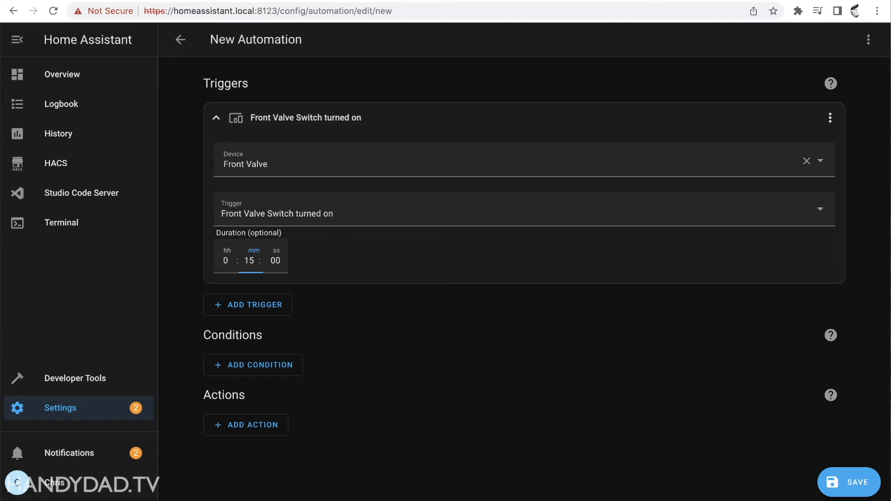
mouse_move(378, 290)
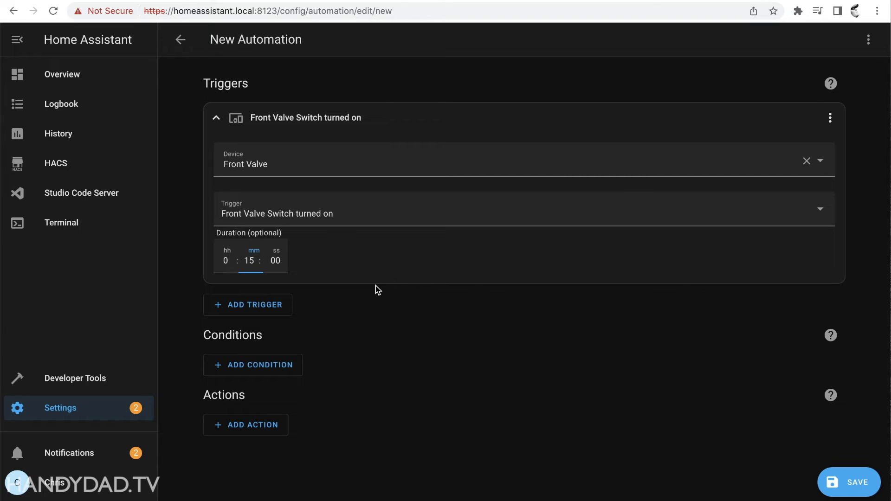
mouse_move(260, 429)
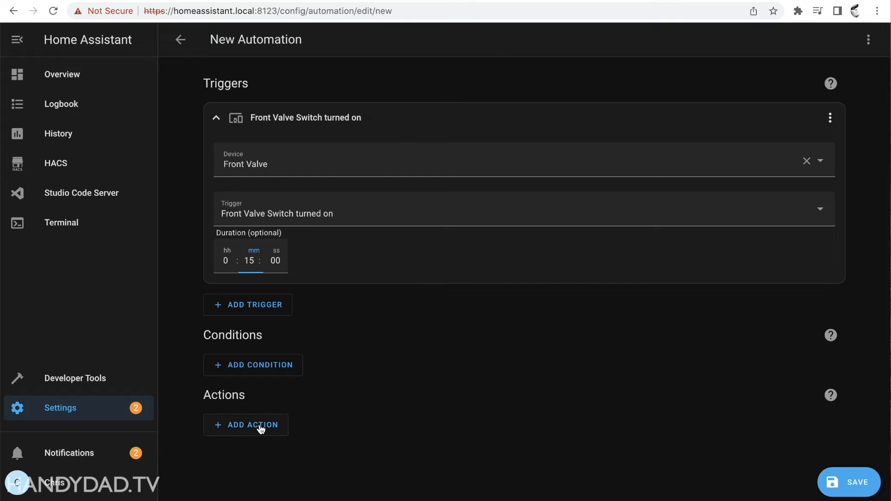
Step: Add a turn-off Front Valve Switch action and save as 'Drip Irrigation - Front Valve fail safe'
left_click(246, 425)
type("front v")
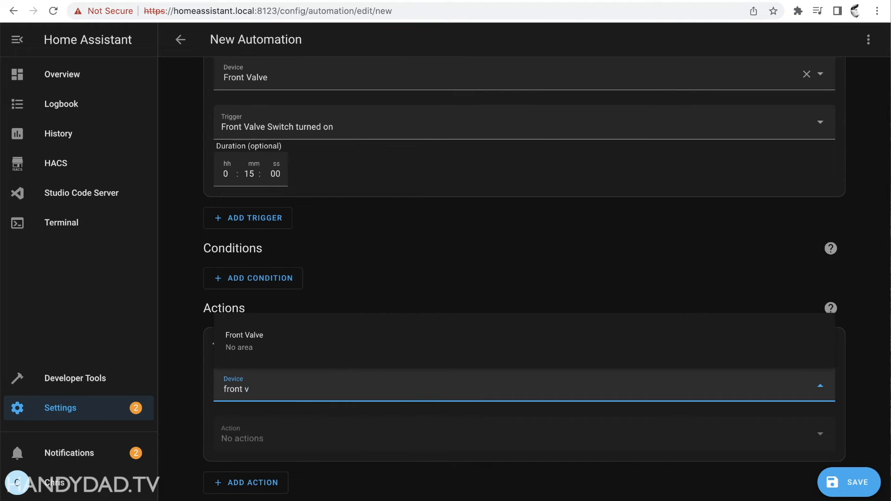
left_click(849, 482)
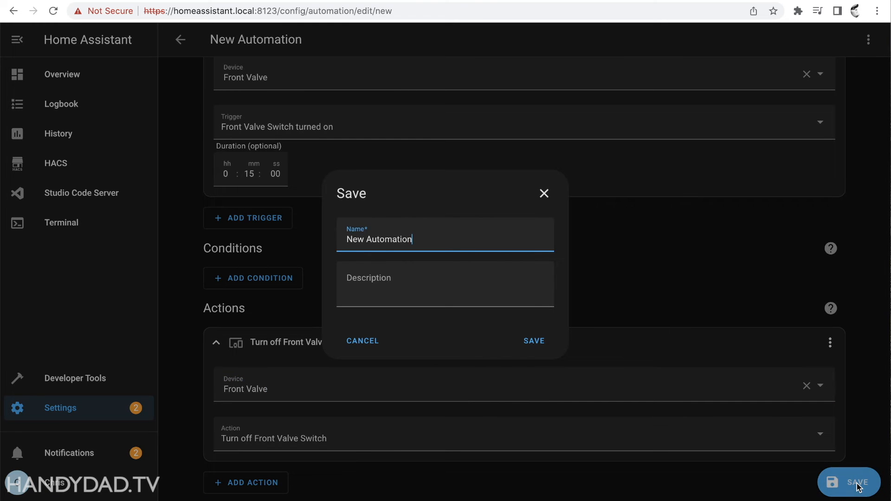
type("Drip Irrigation - Front Valve fail safe")
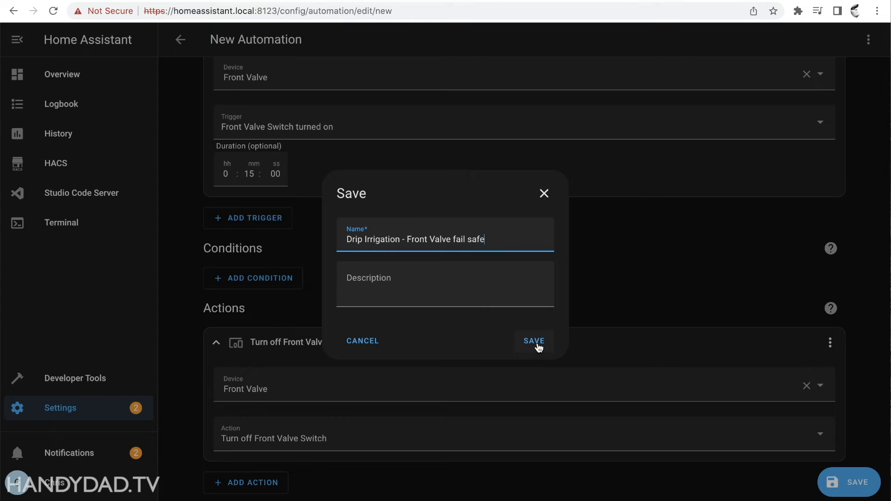
left_click(533, 342)
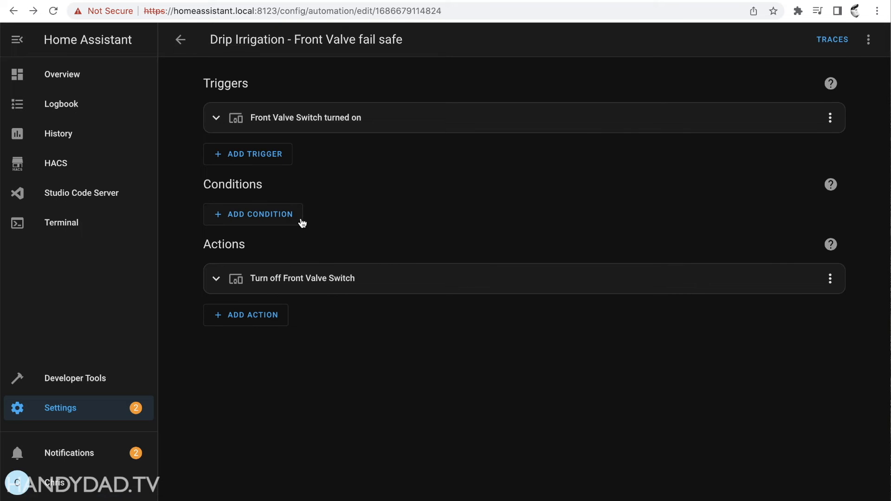
mouse_move(352, 195)
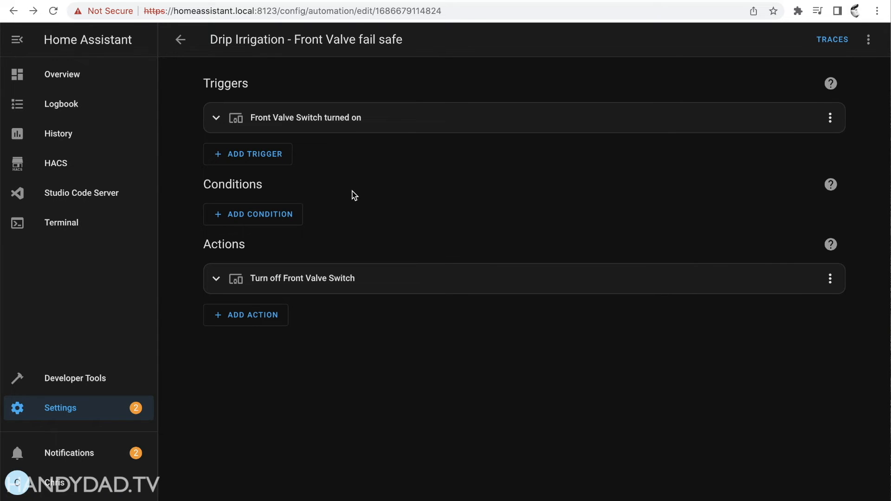
mouse_move(356, 187)
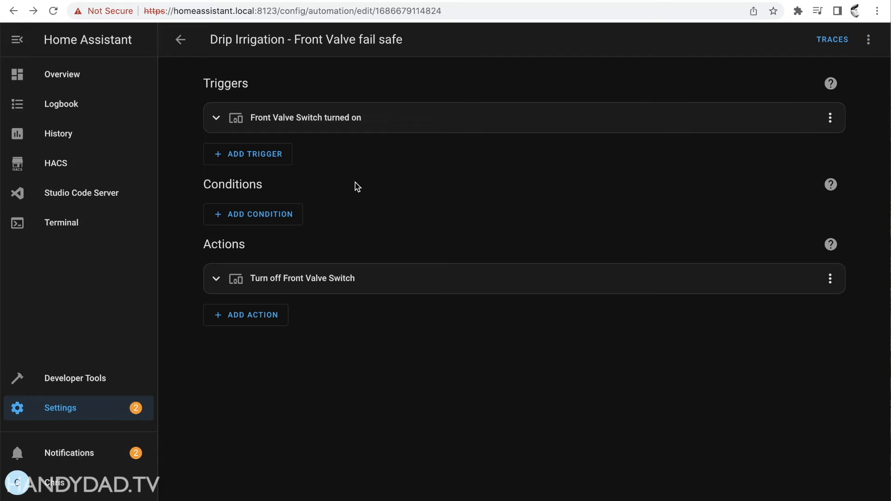
mouse_move(194, 183)
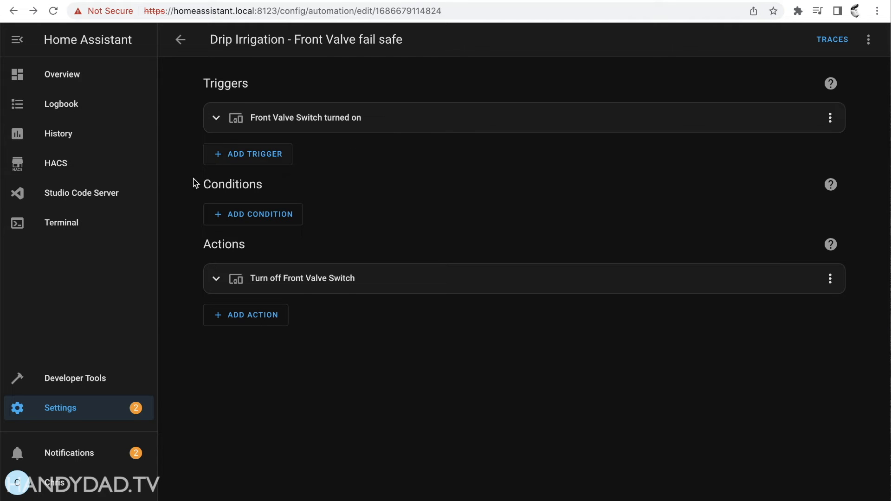
mouse_move(349, 389)
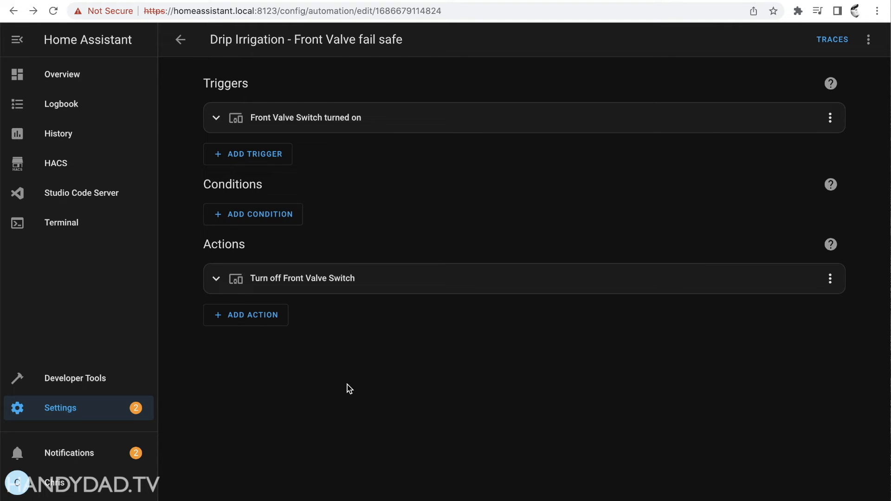
mouse_move(180, 39)
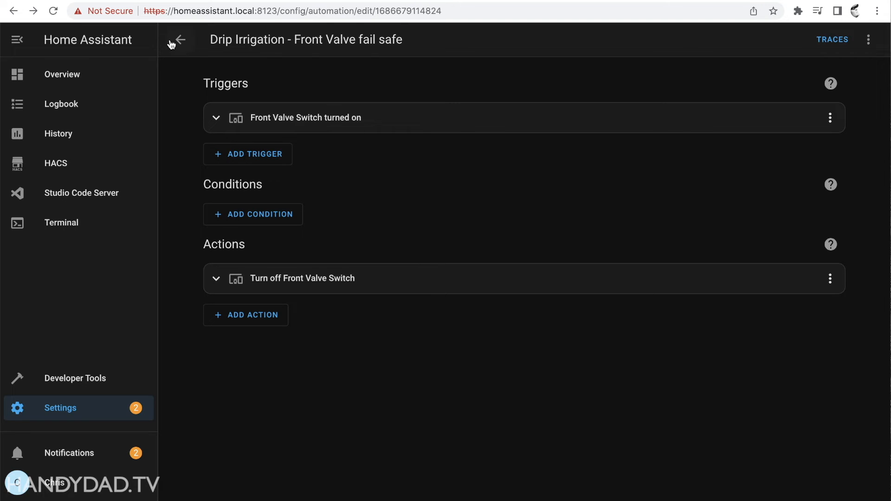
Step: Open 'Drip Irrigation - Front Value changed' from the automations list, then go back
left_click(179, 40)
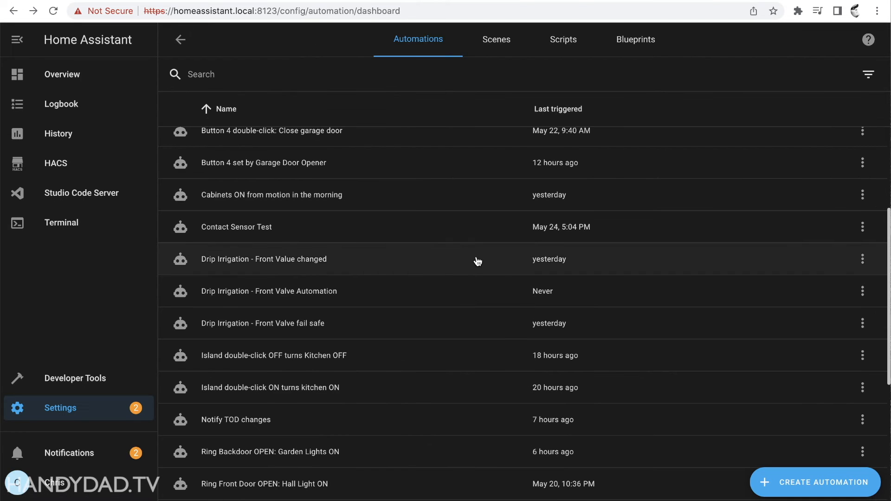
mouse_move(307, 276)
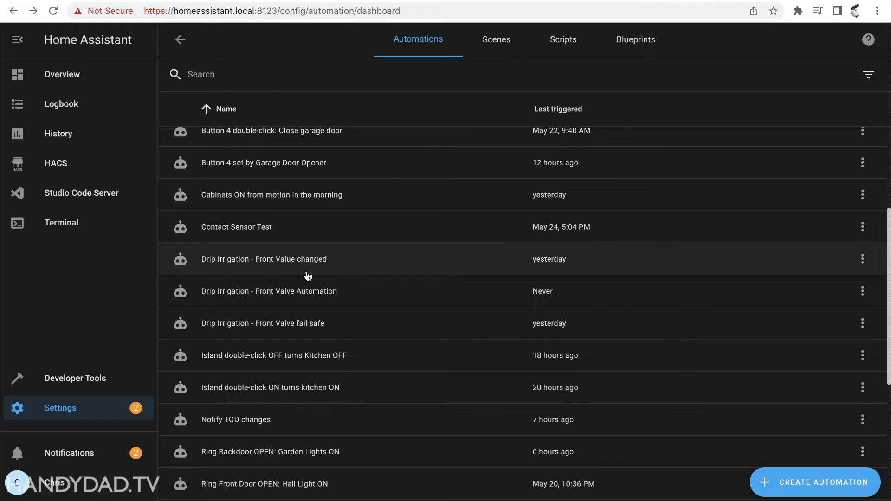
left_click(263, 259)
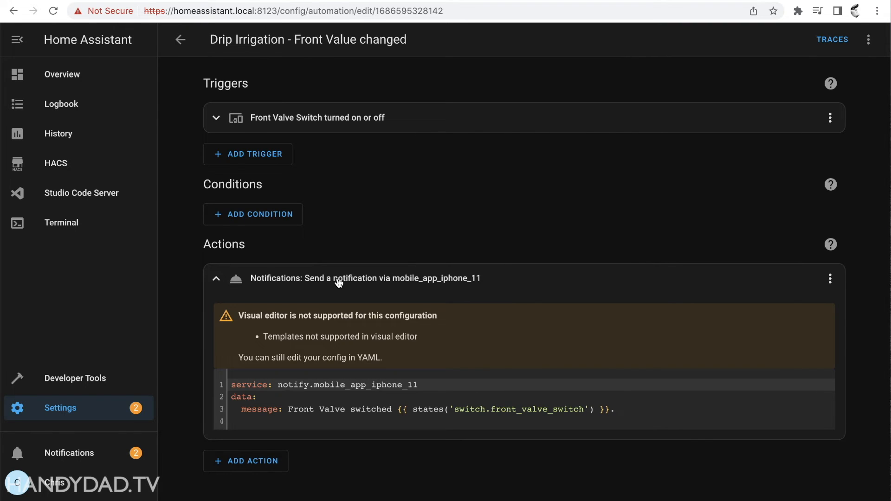
left_click(180, 39)
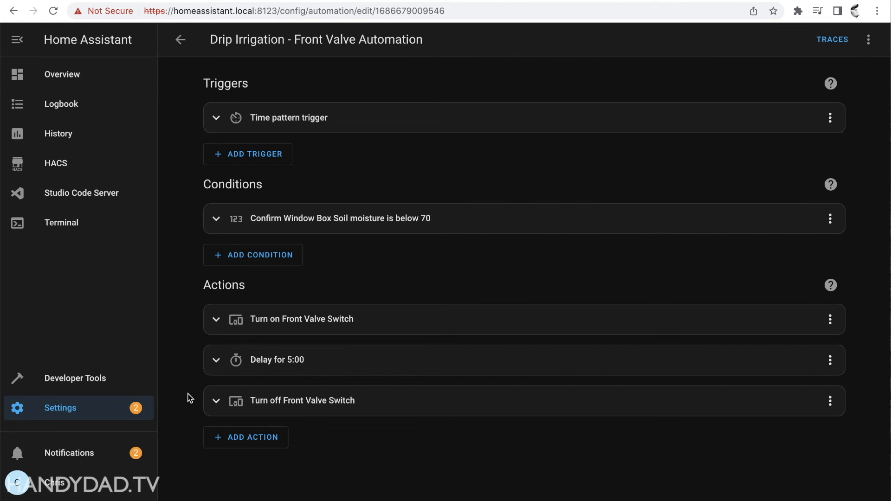
mouse_move(189, 291)
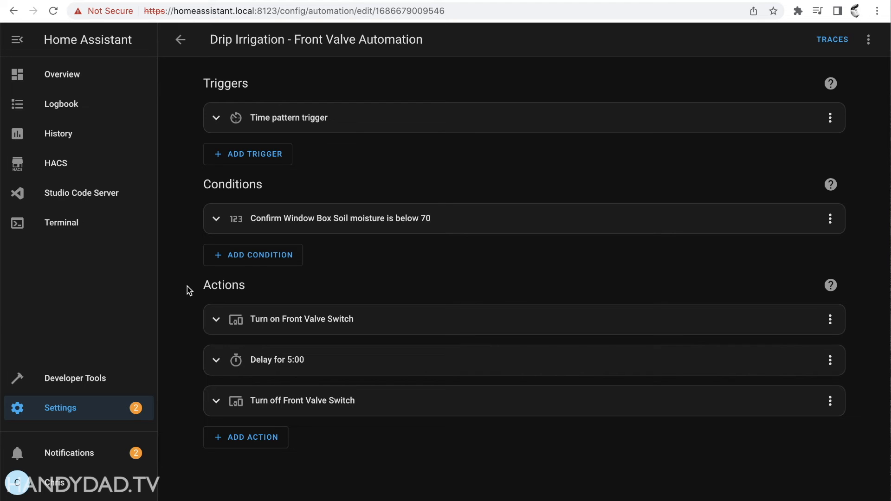
mouse_move(193, 239)
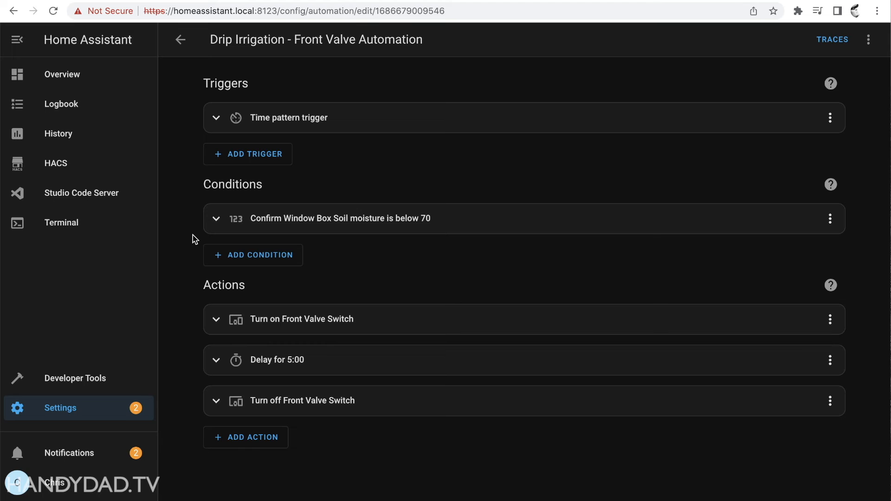
mouse_move(336, 276)
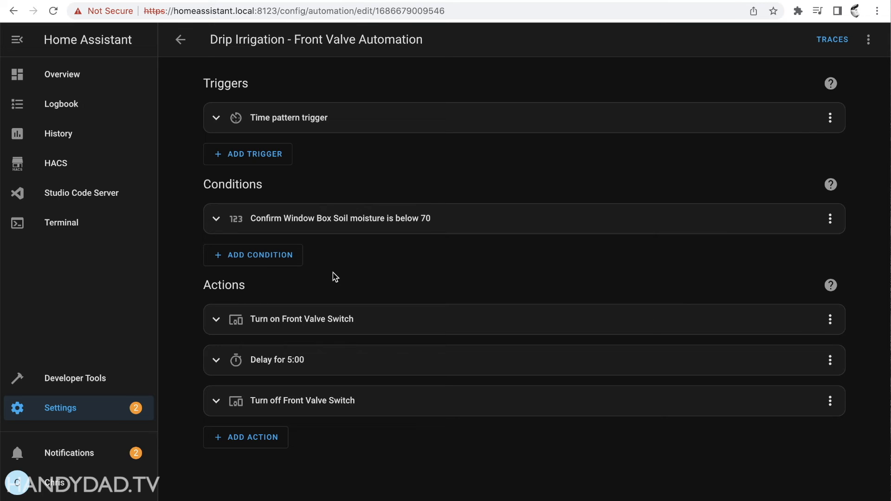
mouse_move(271, 357)
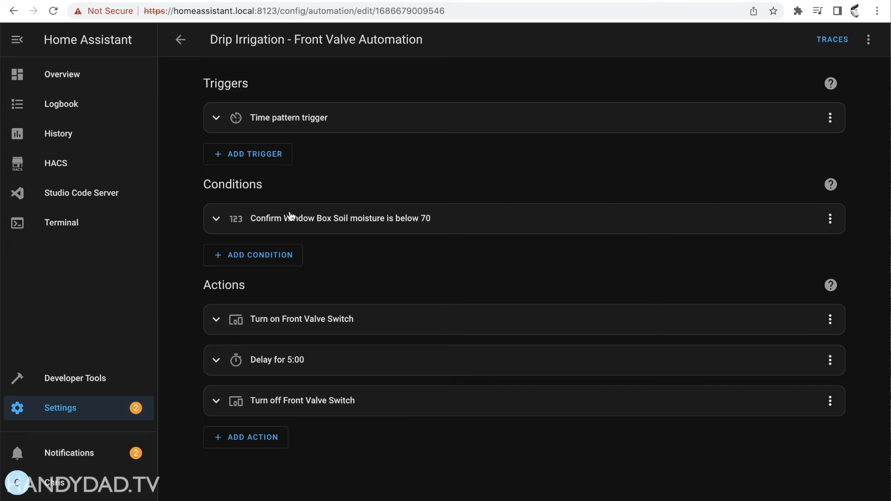
mouse_move(428, 230)
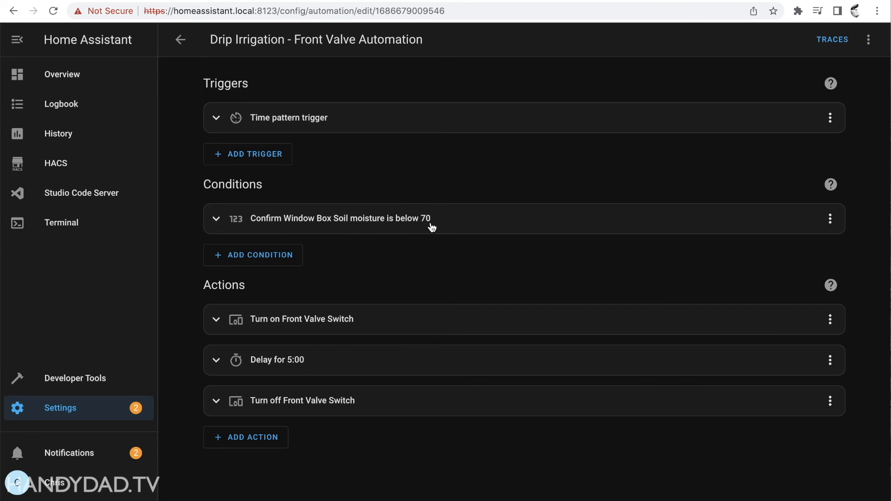
mouse_move(273, 161)
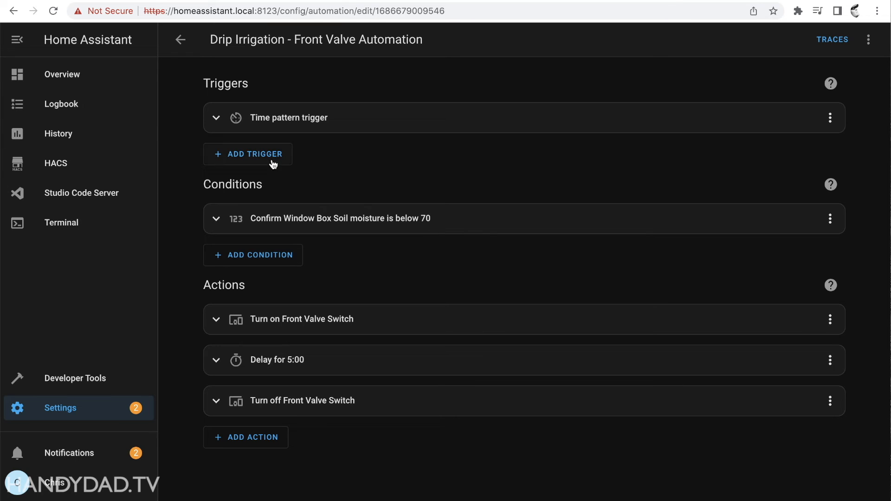
mouse_move(418, 213)
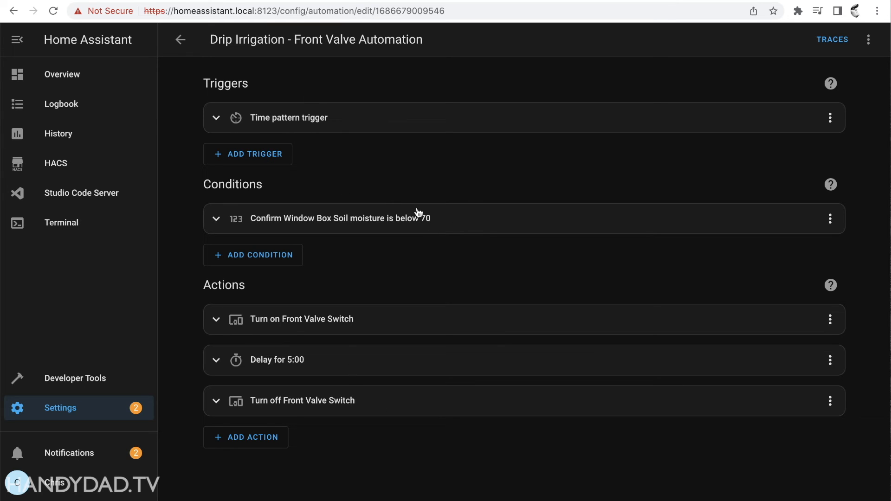
mouse_move(331, 444)
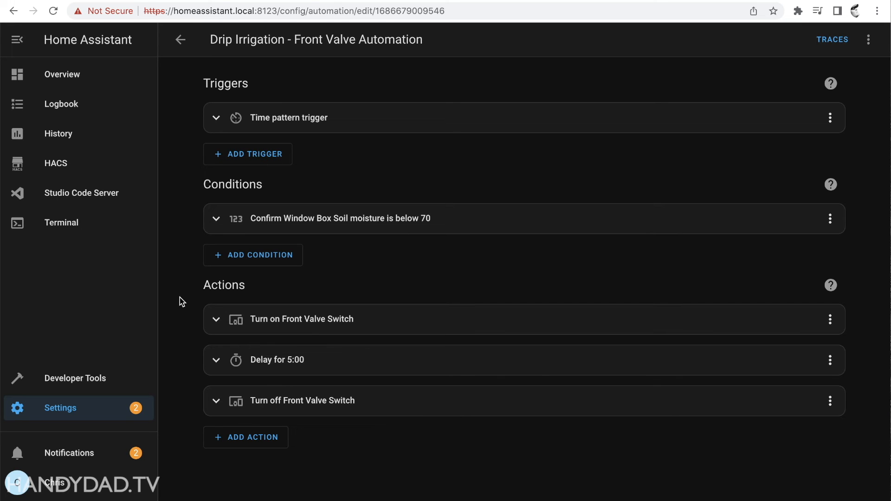
mouse_move(181, 40)
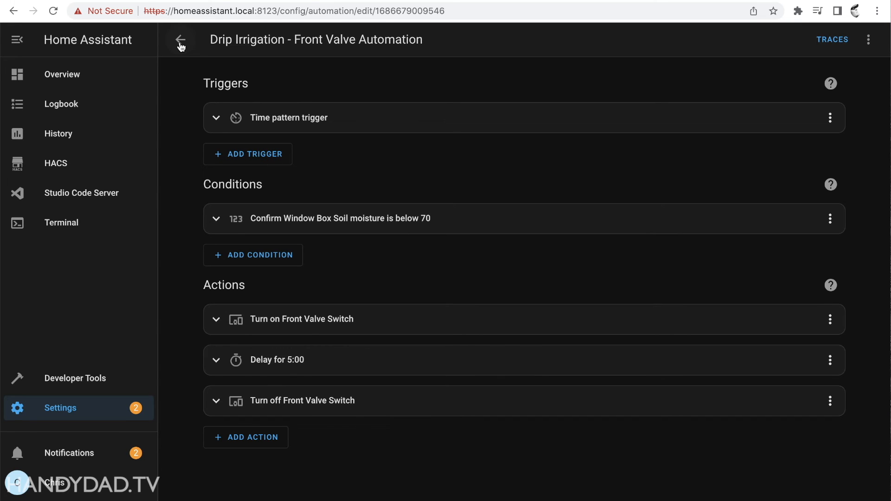
Step: Open the 'Drip Irrigation - Front Valve fail safe' automation from the automations list
left_click(180, 39)
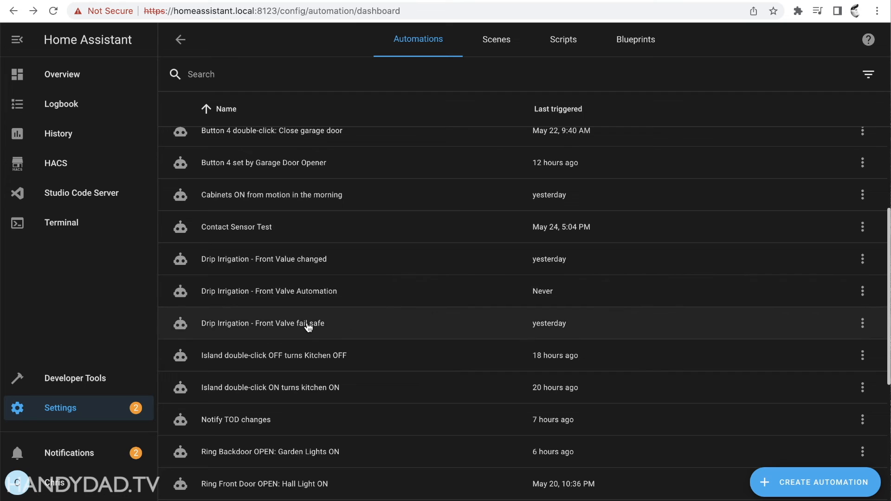
left_click(263, 323)
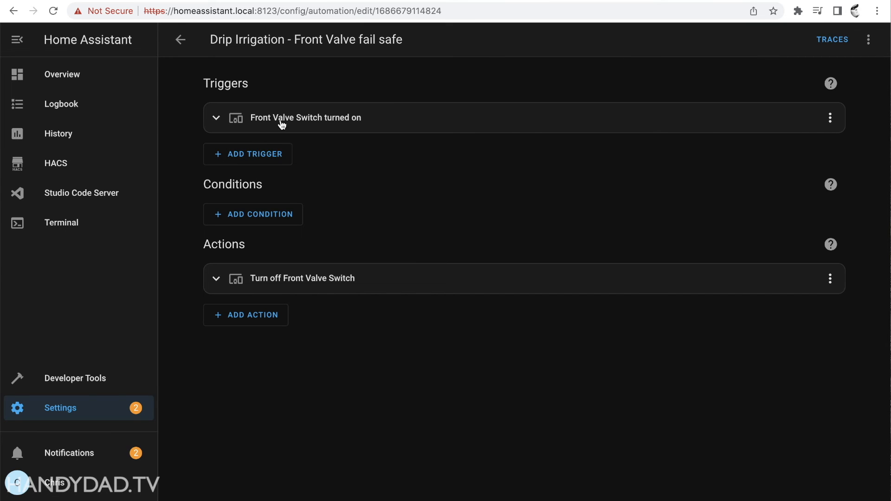
mouse_move(367, 202)
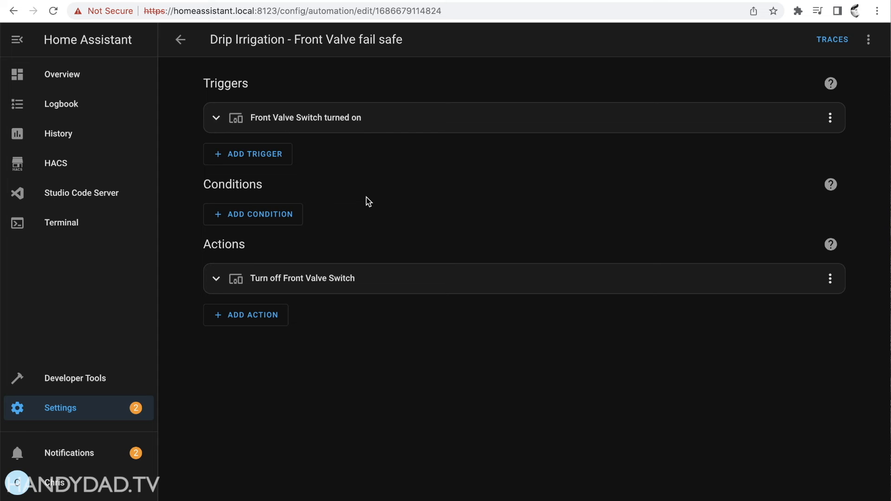
mouse_move(263, 68)
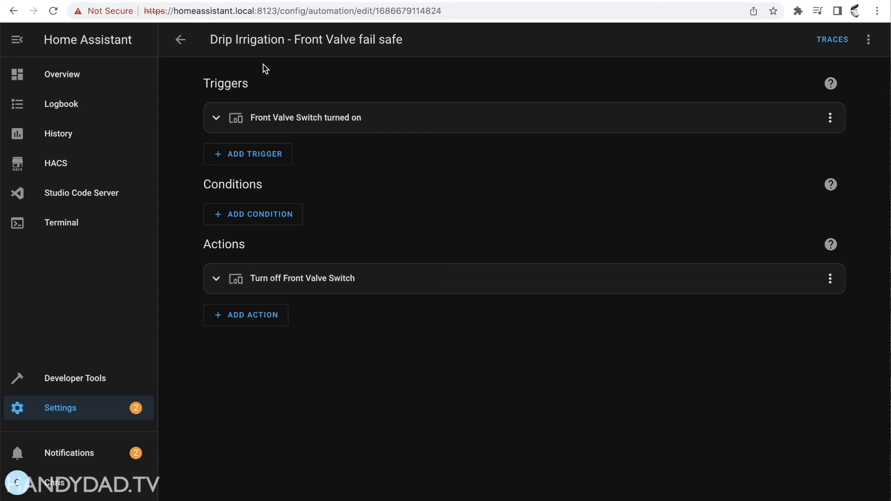